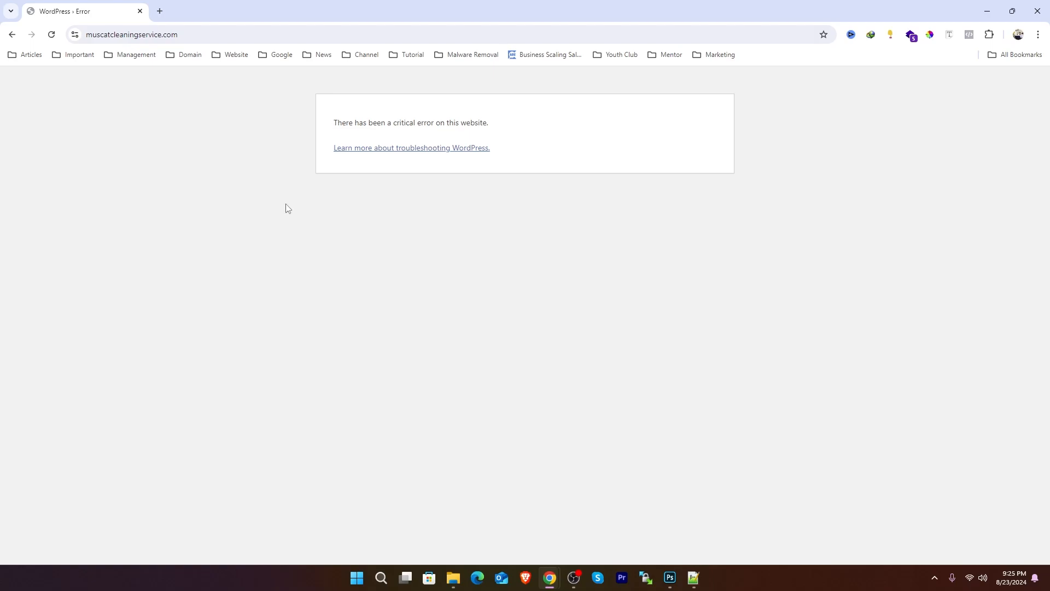
{"action": "mouse_move", "coordinate": [561, 123]}
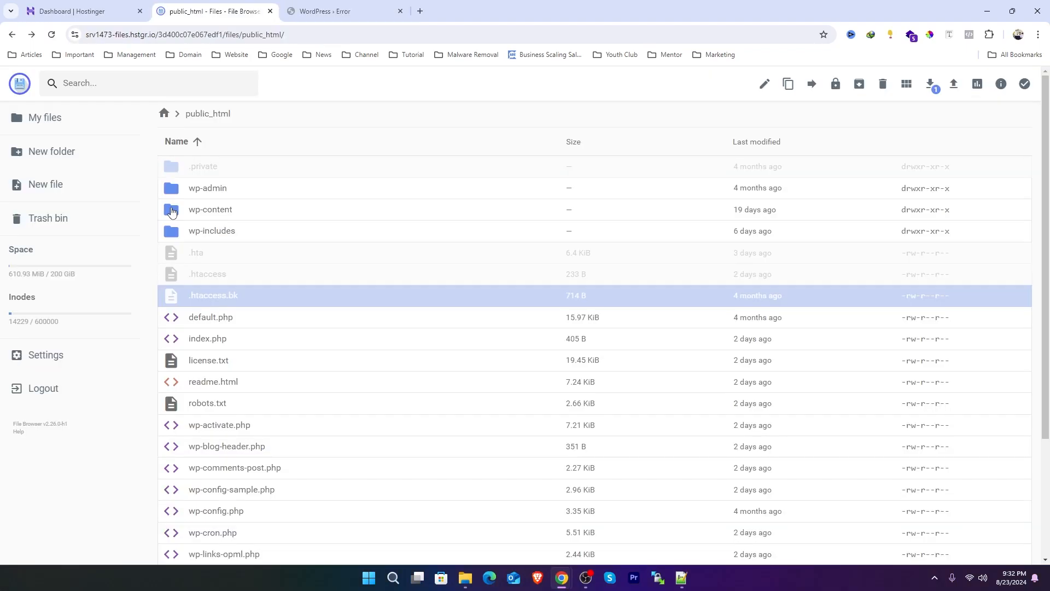
Step: Browse wp-content/plugins and inspect the gtranslate and seo-by-rank-math plugin folders
{"action": "double_click", "coordinate": [210, 208]}
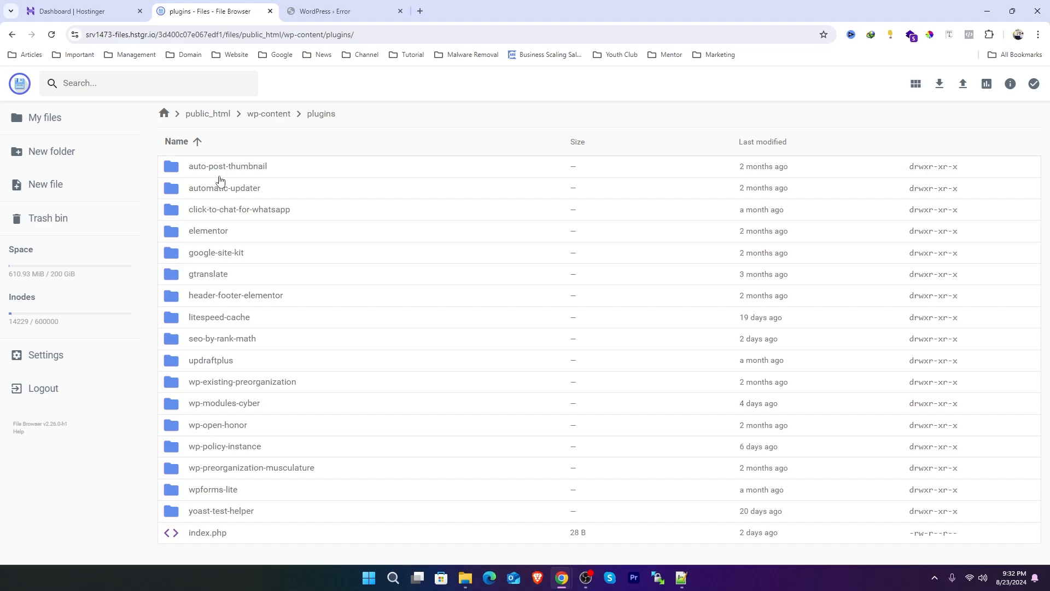
{"action": "left_click", "coordinate": [207, 274]}
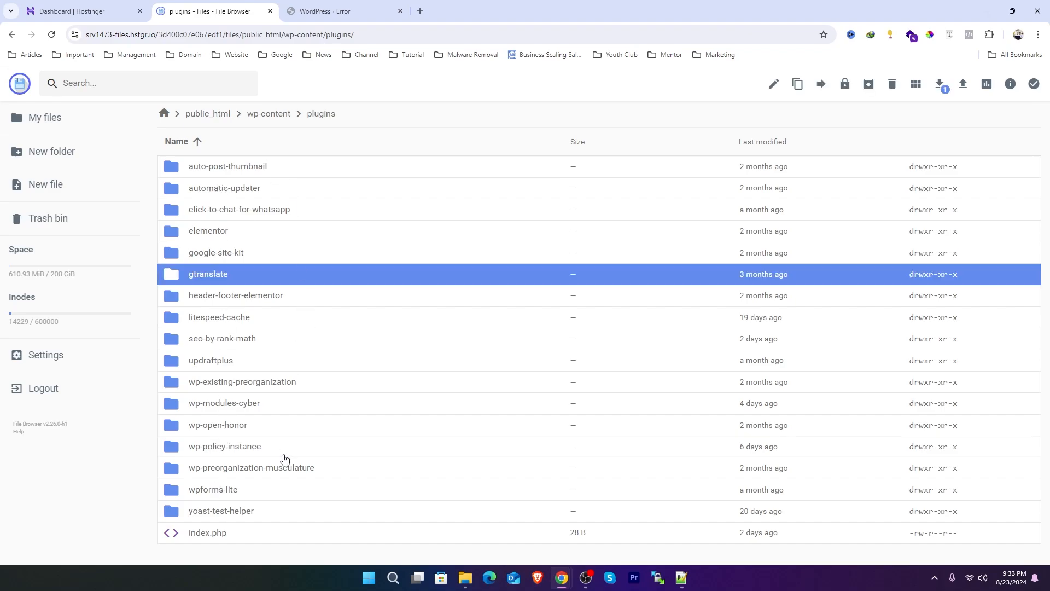
{"action": "mouse_move", "coordinate": [253, 490]}
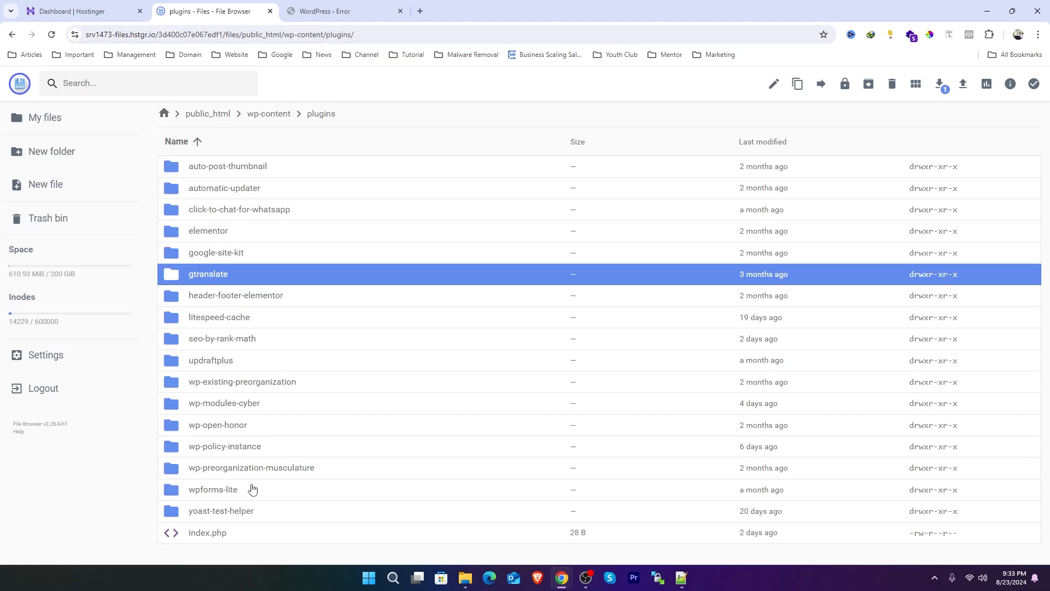
{"action": "left_click", "coordinate": [221, 338]}
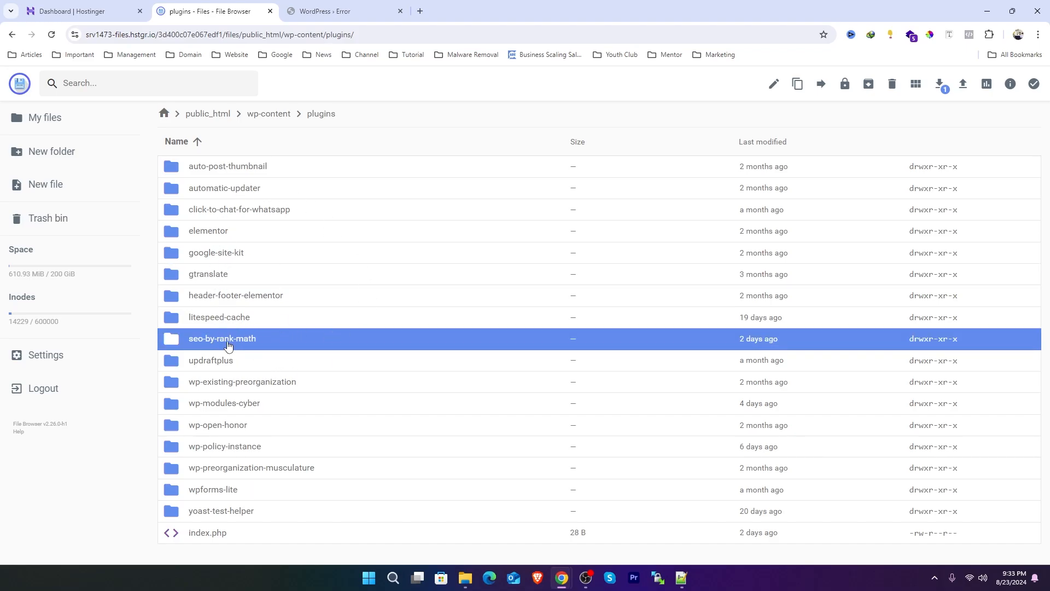
{"action": "mouse_move", "coordinate": [197, 347]}
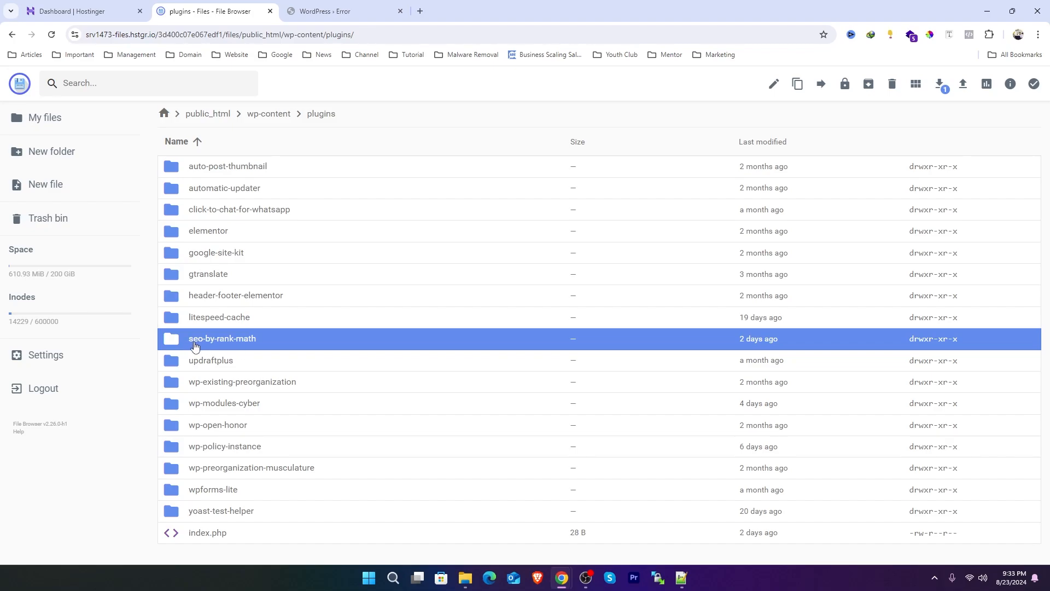
Step: Rename the seo-by-rank-math folder to seo-by-rank-math-01 to deactivate Rank Math
{"action": "right_click", "coordinate": [222, 338]}
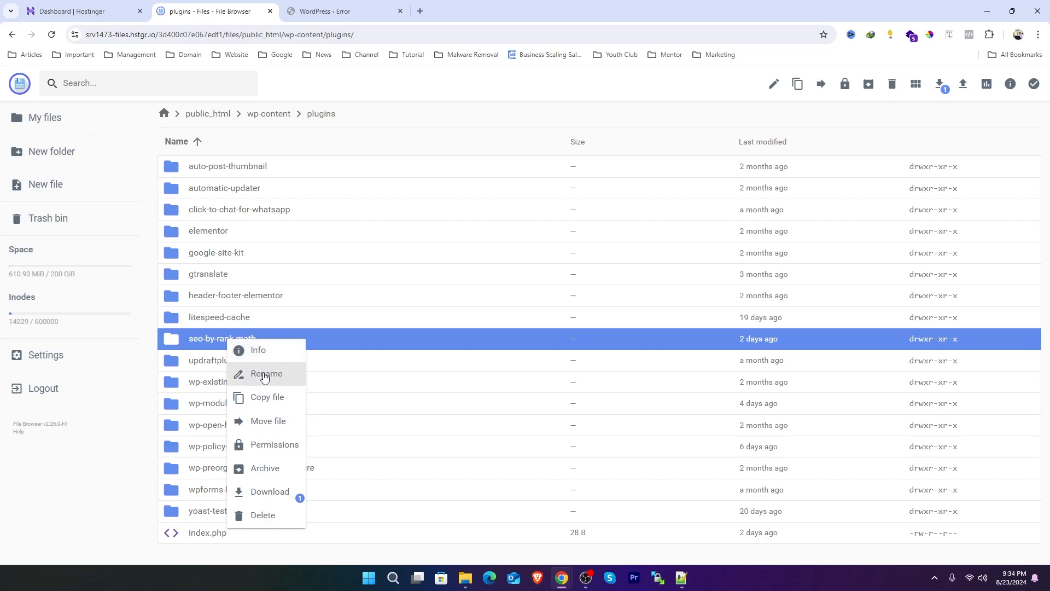
{"action": "left_click", "coordinate": [266, 373]}
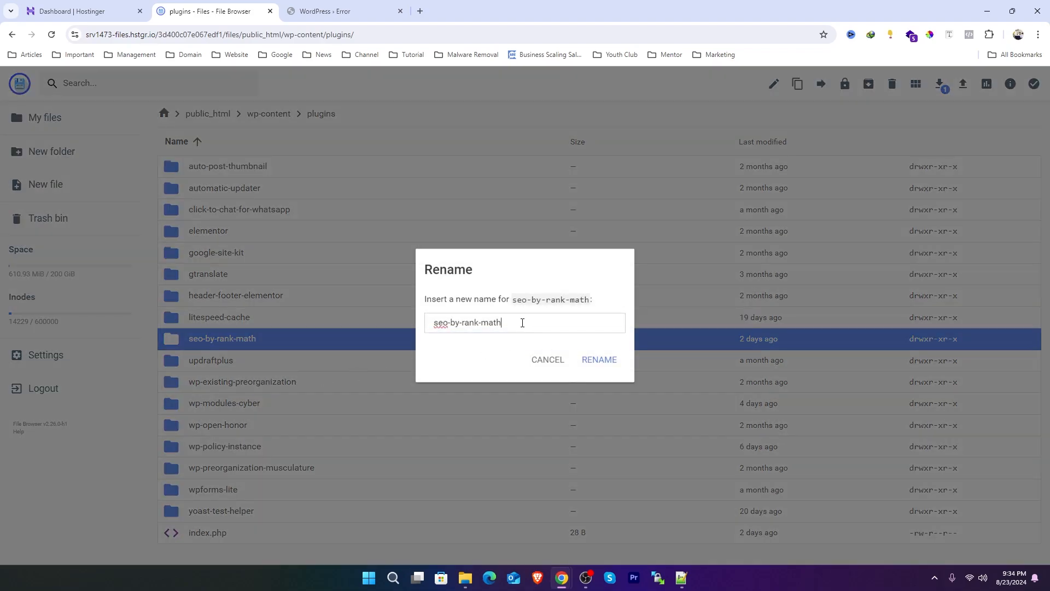
{"action": "type", "text": "-"}
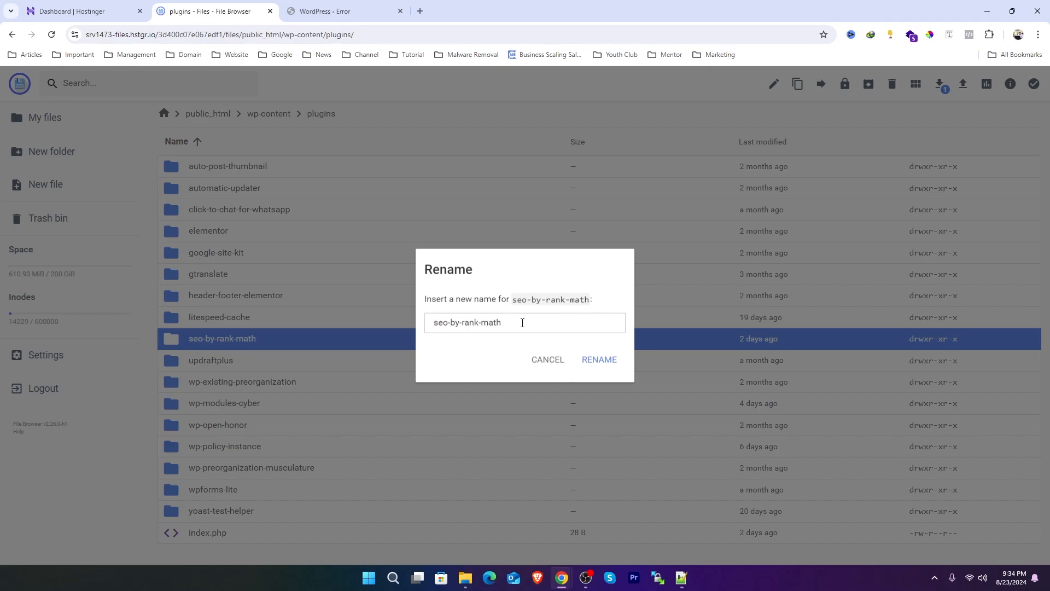
{"action": "type", "text": "-"}
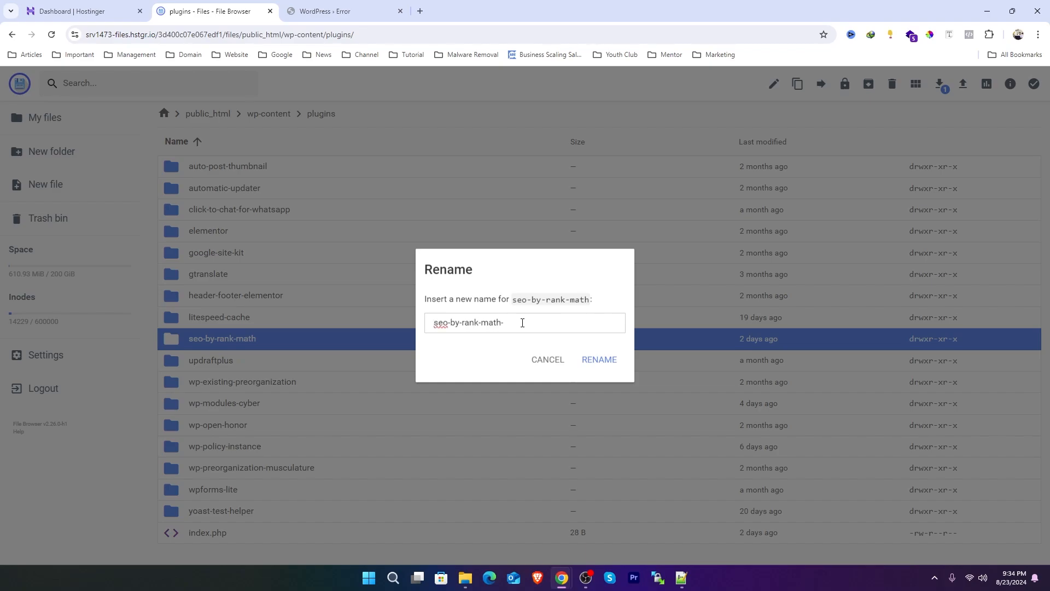
{"action": "type", "text": "01"}
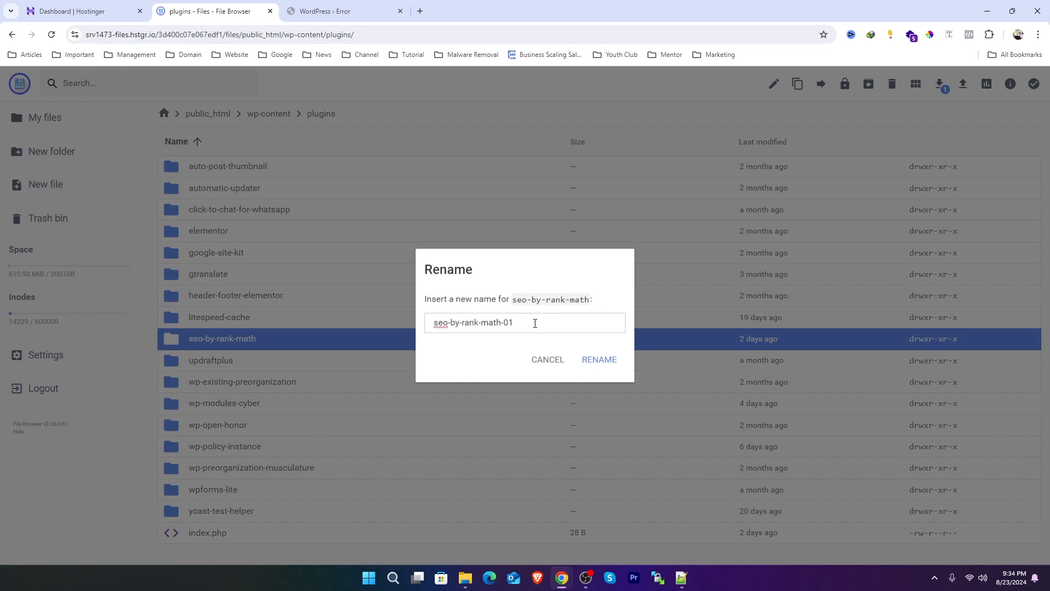
{"action": "left_click", "coordinate": [597, 358]}
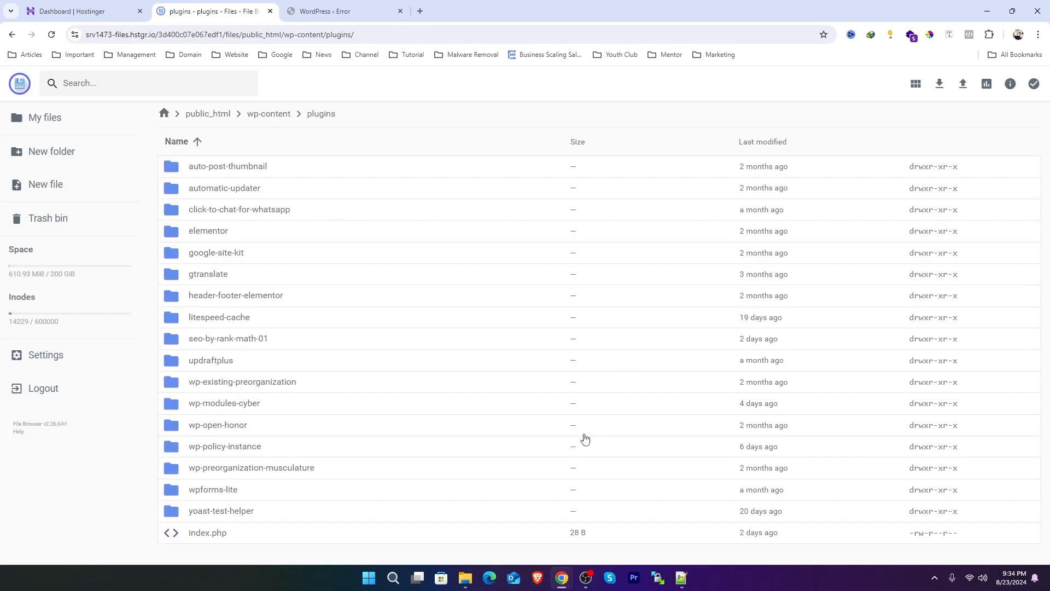
{"action": "mouse_move", "coordinate": [229, 340]}
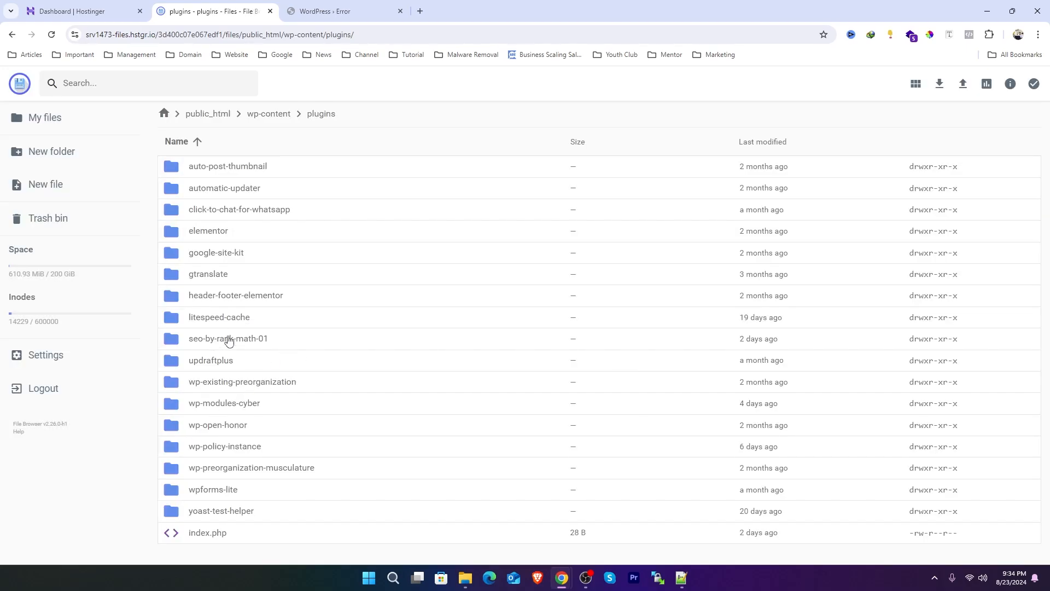
Step: Check the site still shows the critical error, then return to the file manager
{"action": "left_click", "coordinate": [343, 11]}
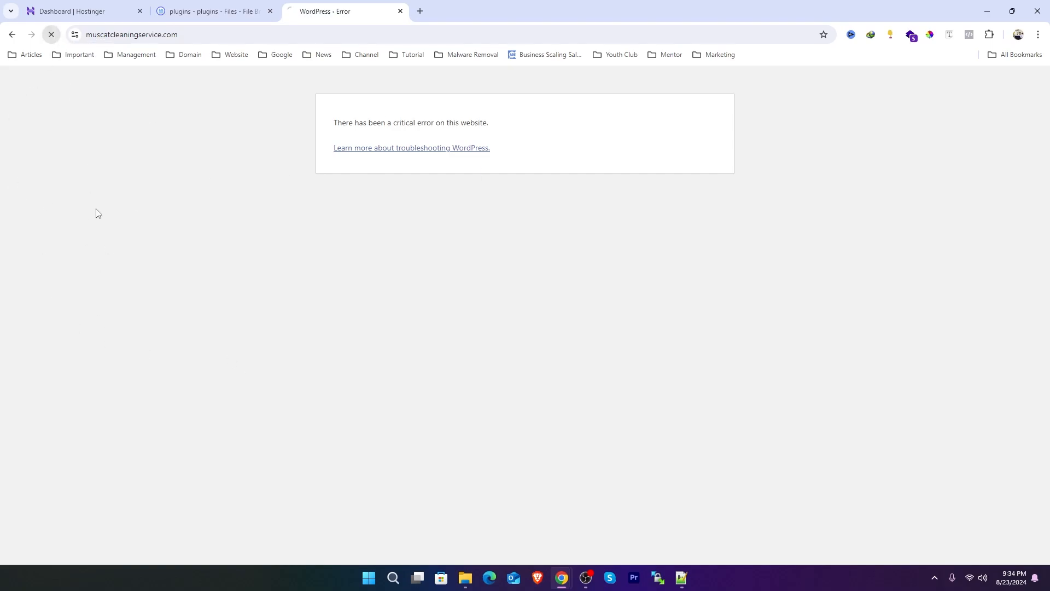
{"action": "left_click", "coordinate": [212, 10]}
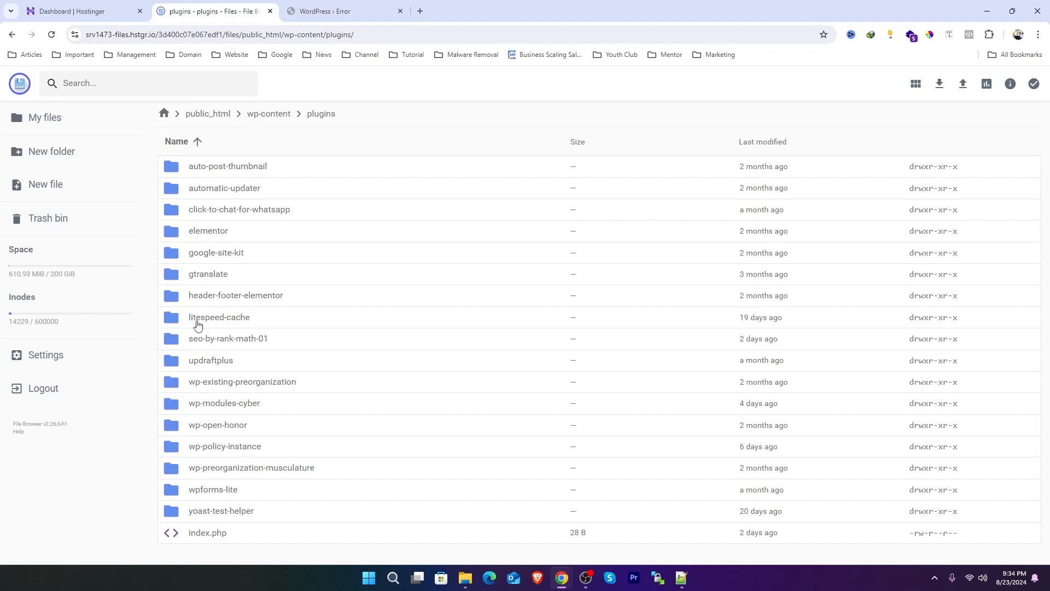
{"action": "mouse_move", "coordinate": [425, 285]}
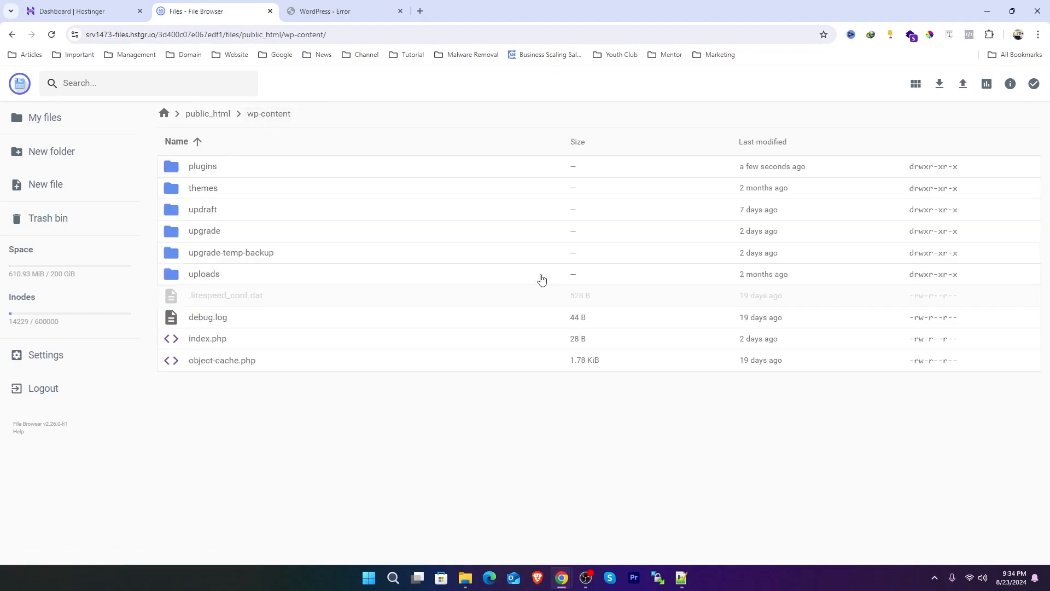
Step: Rename plugins to plugins-bk and find the site still shows the critical error
{"action": "right_click", "coordinate": [202, 166]}
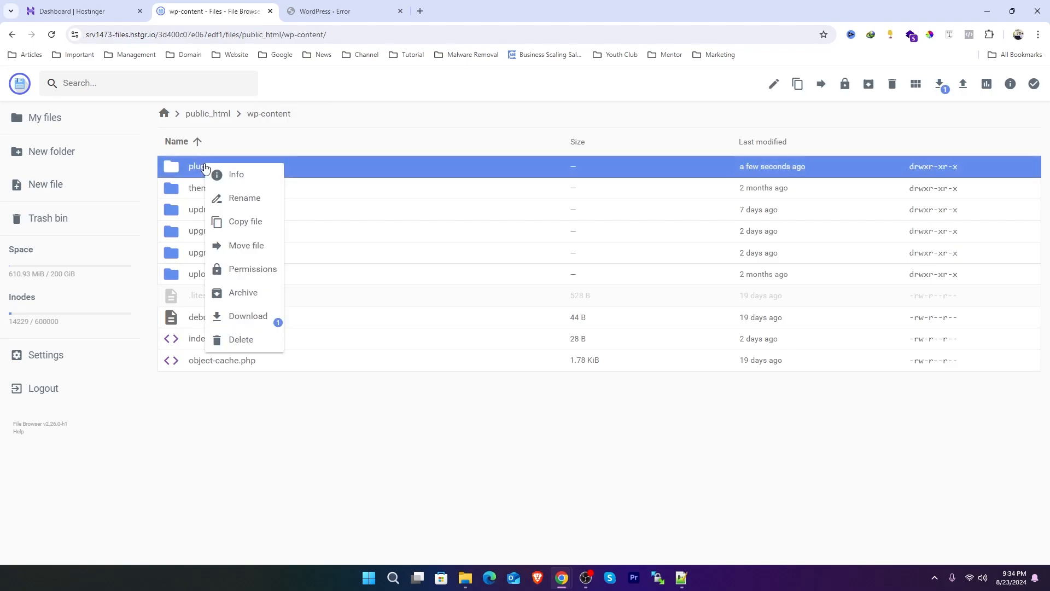
{"action": "left_click", "coordinate": [244, 198]}
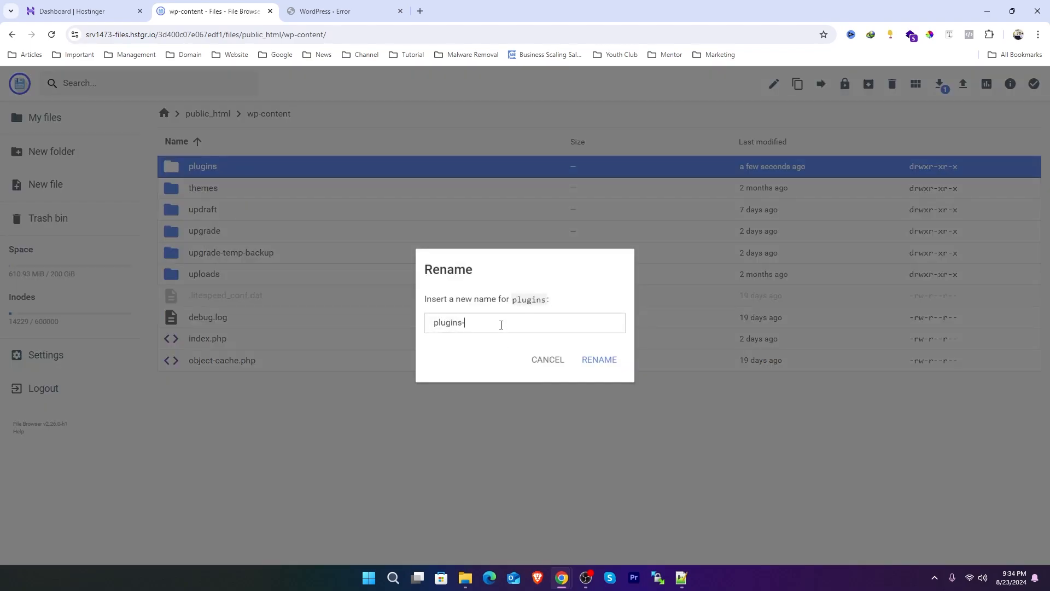
{"action": "type", "text": "b"}
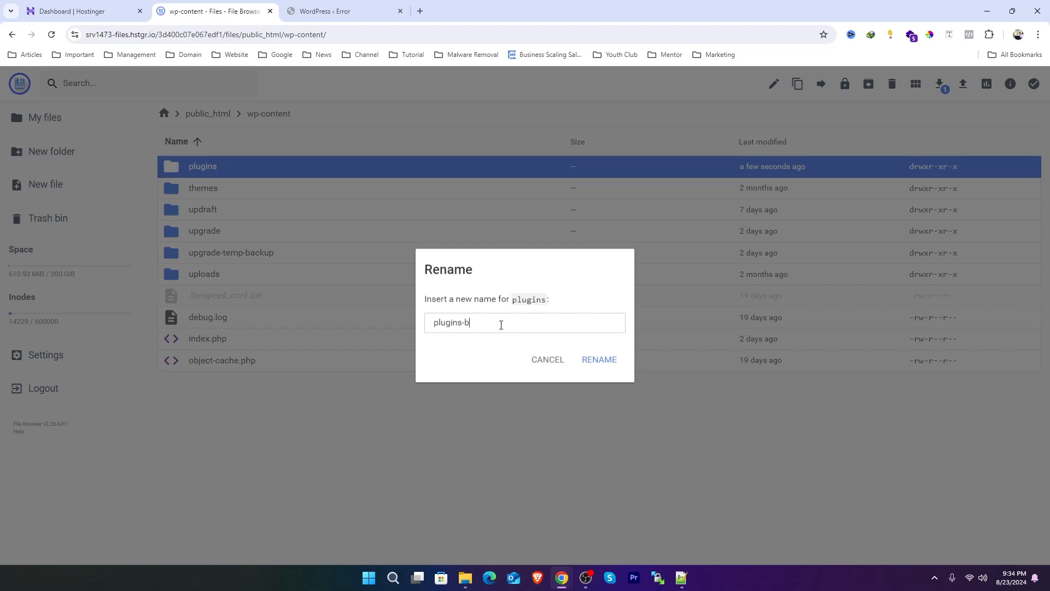
{"action": "type", "text": "k"}
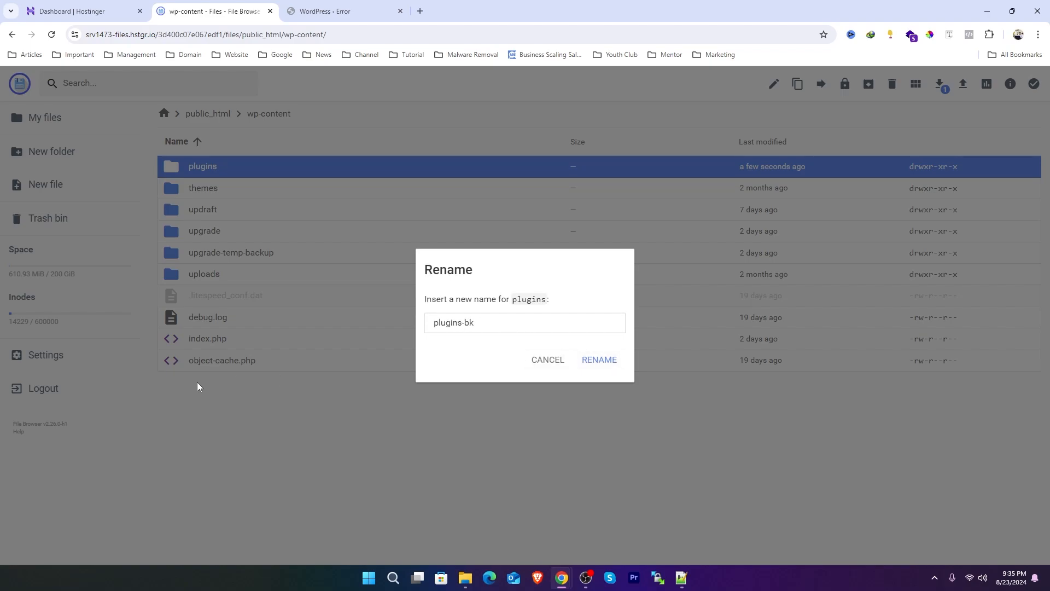
{"action": "left_click", "coordinate": [596, 360]}
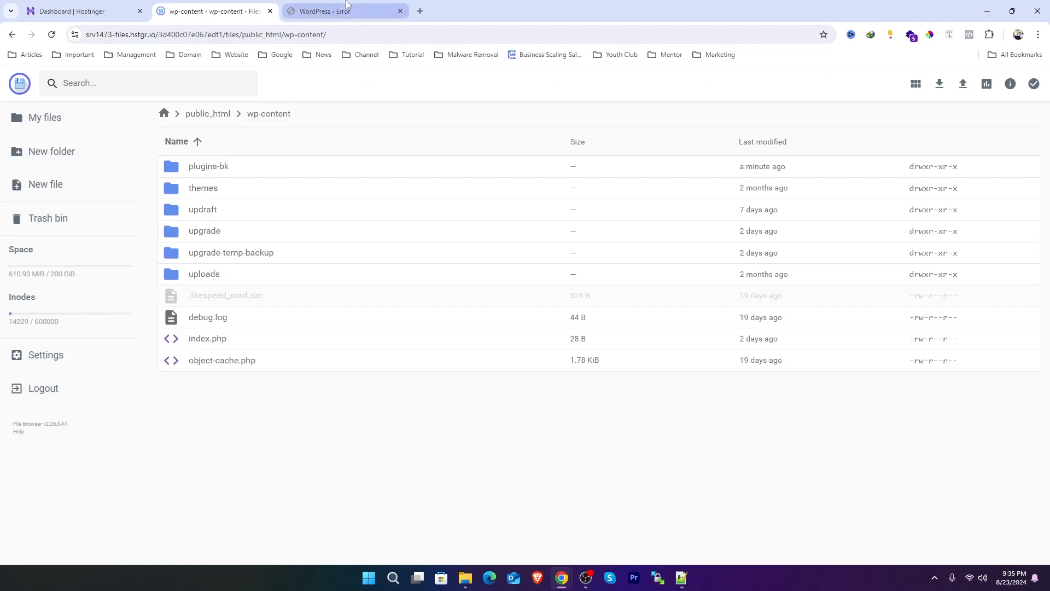
{"action": "left_click", "coordinate": [342, 11]}
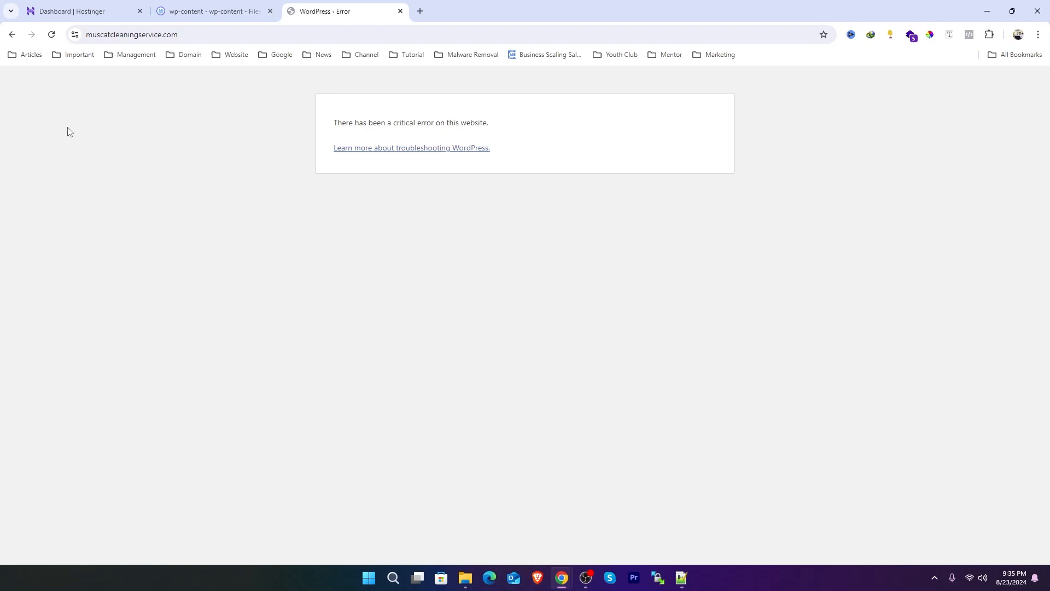
{"action": "left_click_drag", "start_coordinate": [334, 122], "coordinate": [407, 123]}
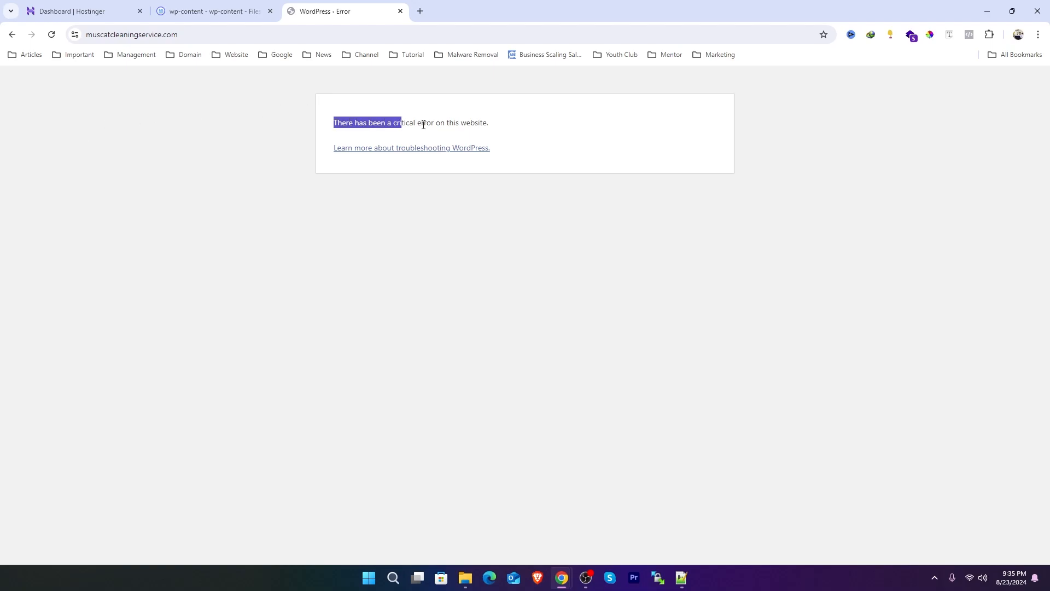
Step: Rename themes to themes-bk and confirm the site still shows the critical error
{"action": "right_click", "coordinate": [194, 188]}
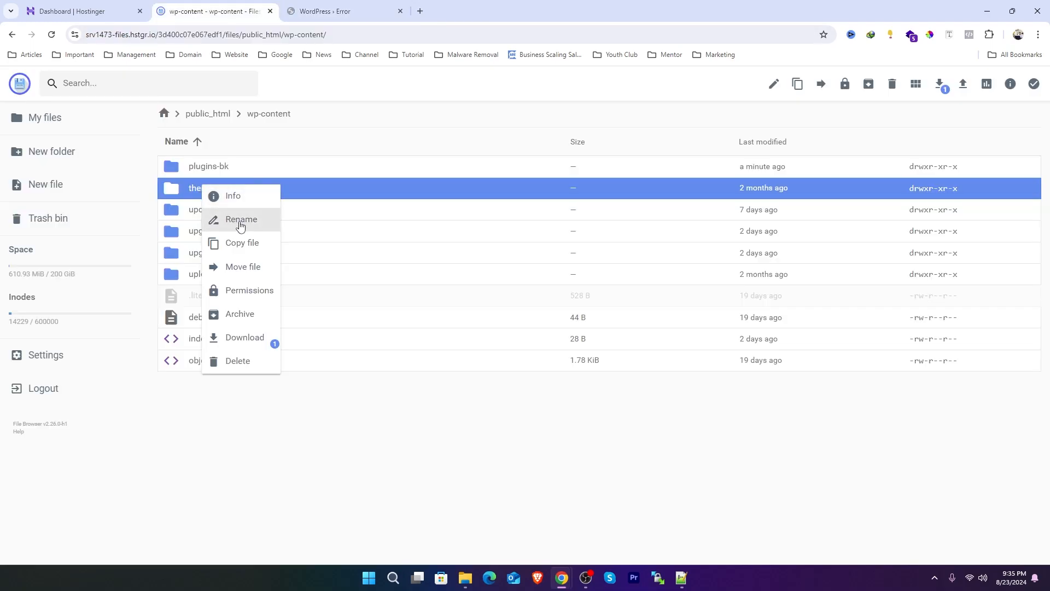
{"action": "left_click", "coordinate": [240, 219]}
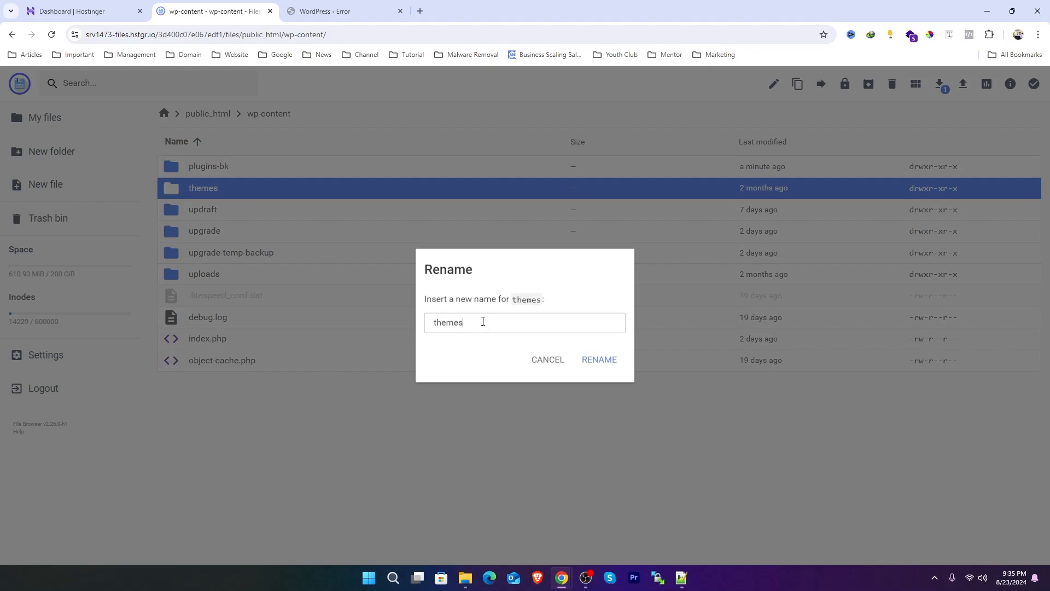
{"action": "type", "text": "-bk"}
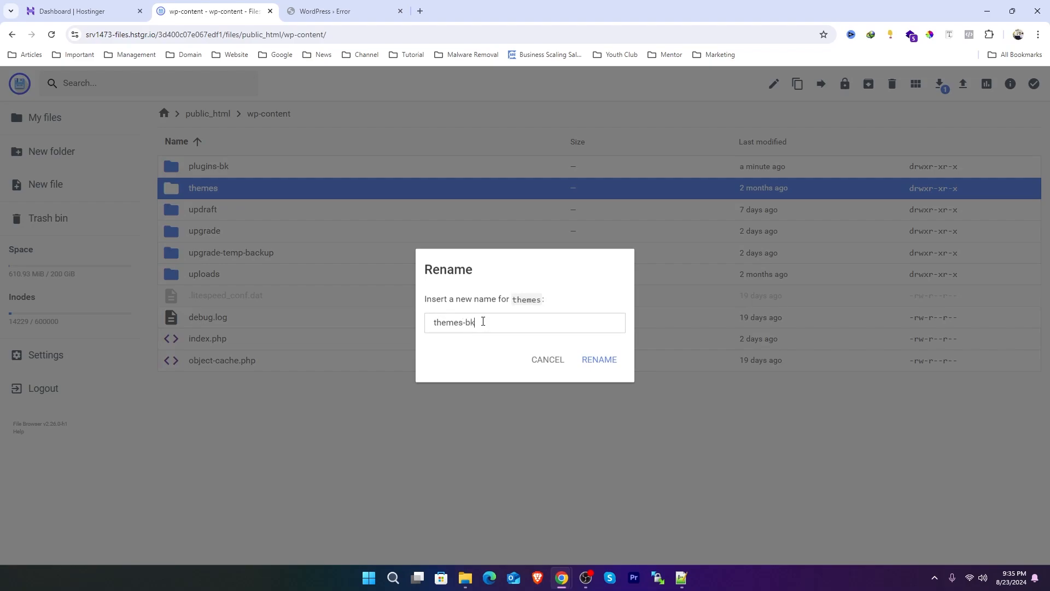
{"action": "left_click", "coordinate": [597, 359]}
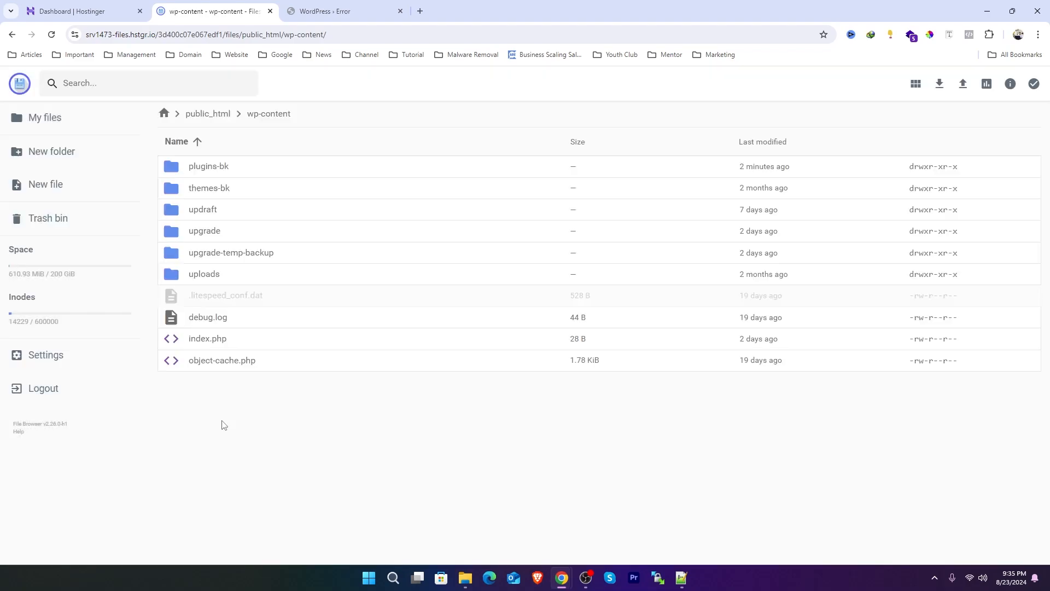
{"action": "left_click", "coordinate": [345, 11]}
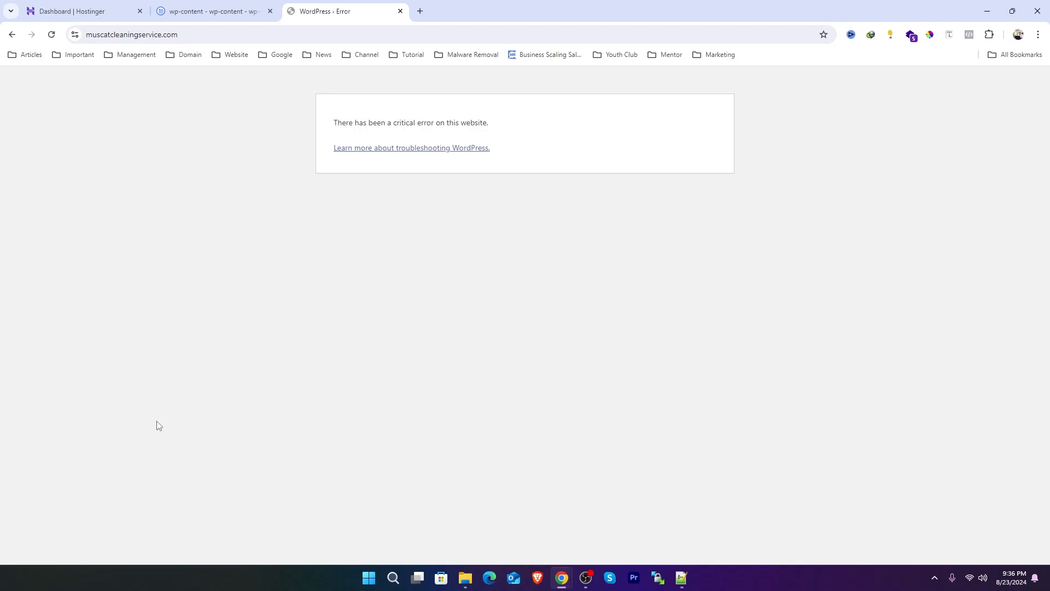
{"action": "mouse_move", "coordinate": [95, 433]}
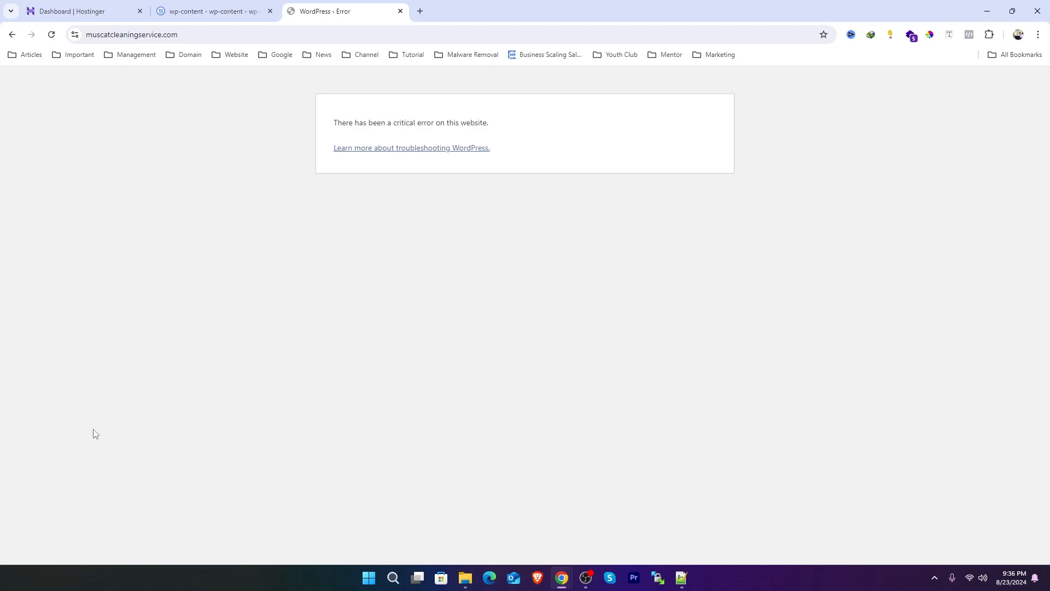
{"action": "left_click", "coordinate": [212, 11]}
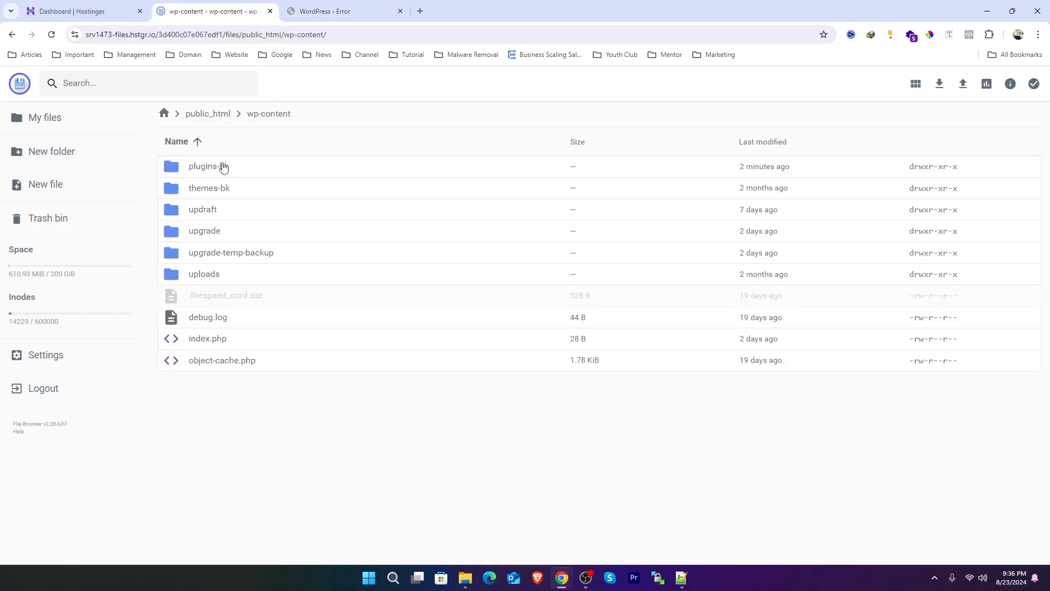
Step: Rename plugins-bk back to plugins and themes-bk back to themes in wp-content
{"action": "left_click", "coordinate": [208, 113]}
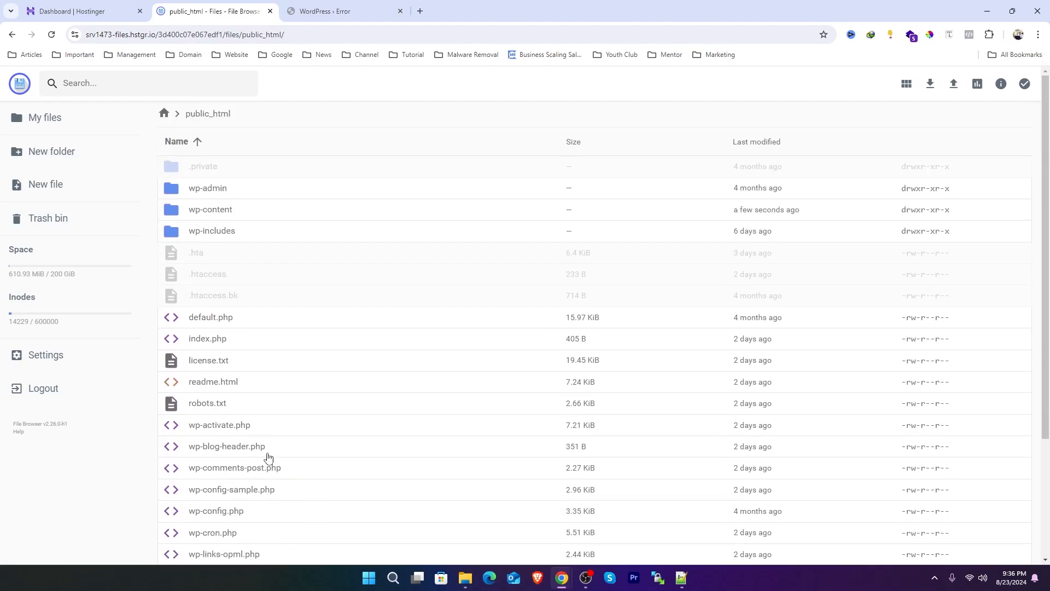
{"action": "left_click", "coordinate": [210, 209]}
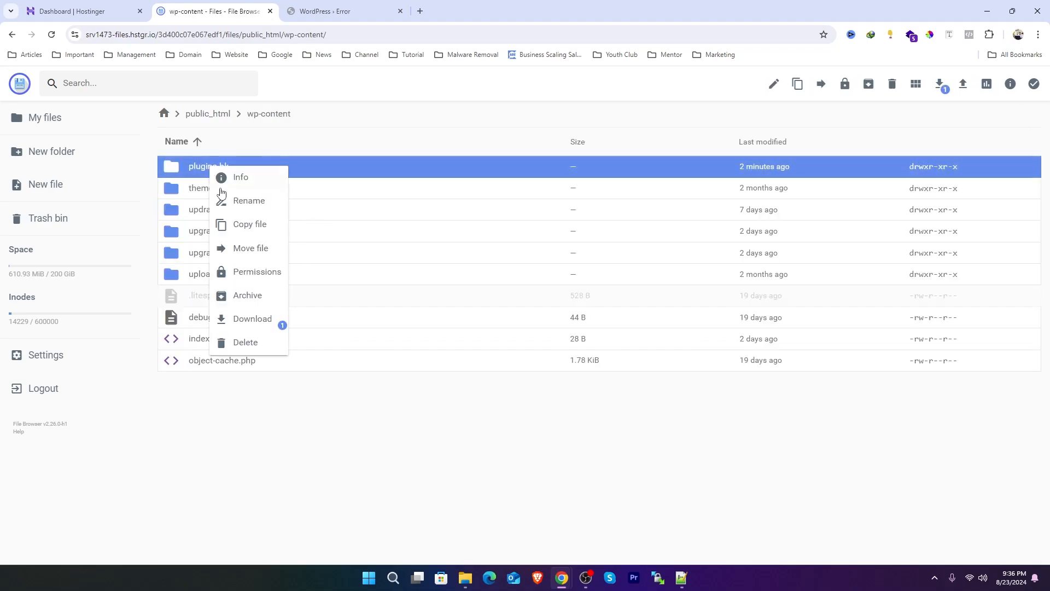
{"action": "left_click", "coordinate": [248, 200]}
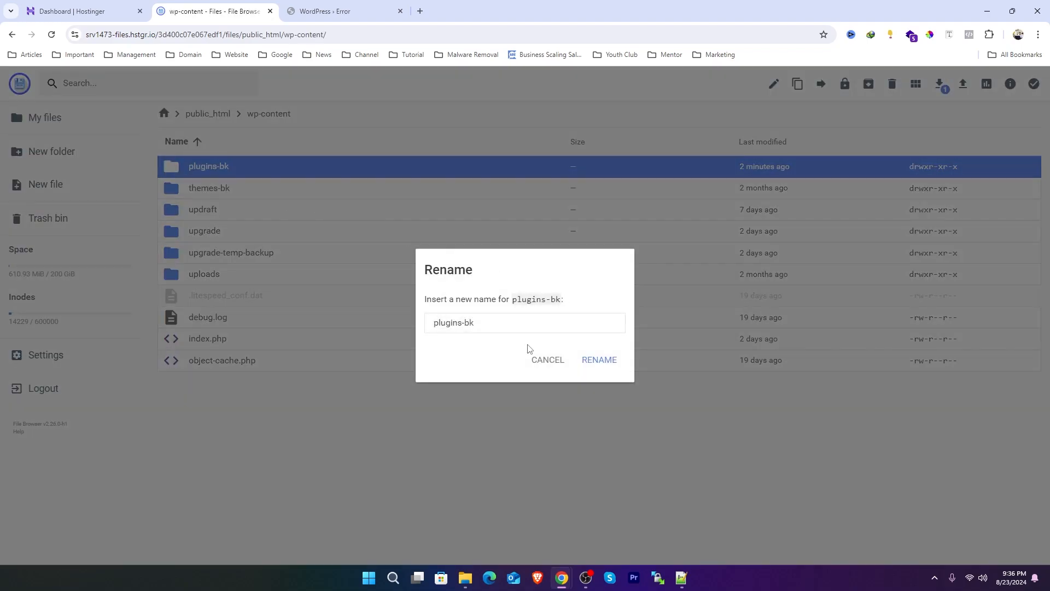
{"action": "key", "text": "BackSpace"}
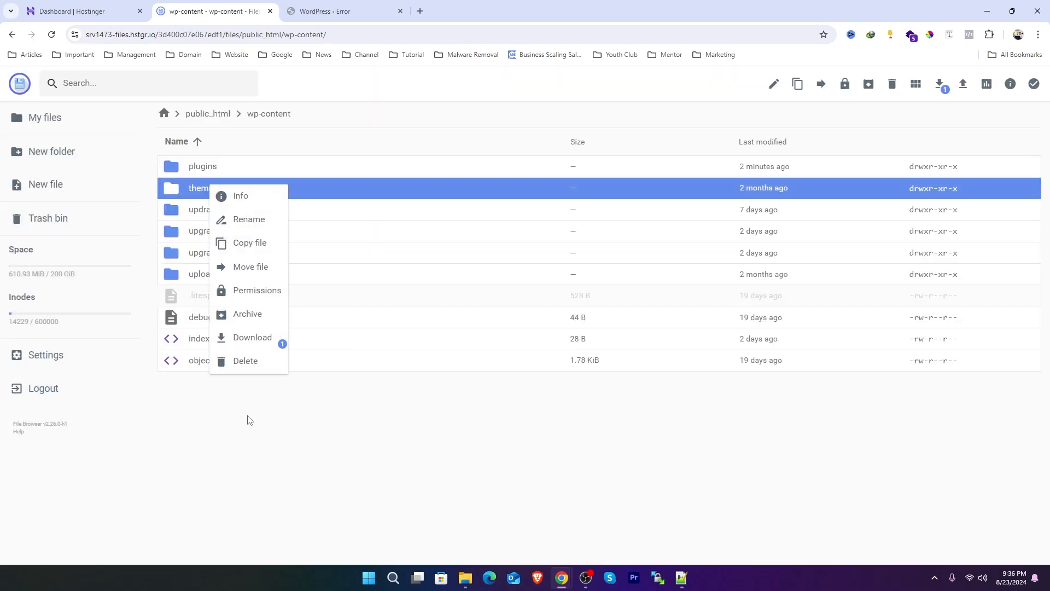
{"action": "left_click", "coordinate": [249, 219]}
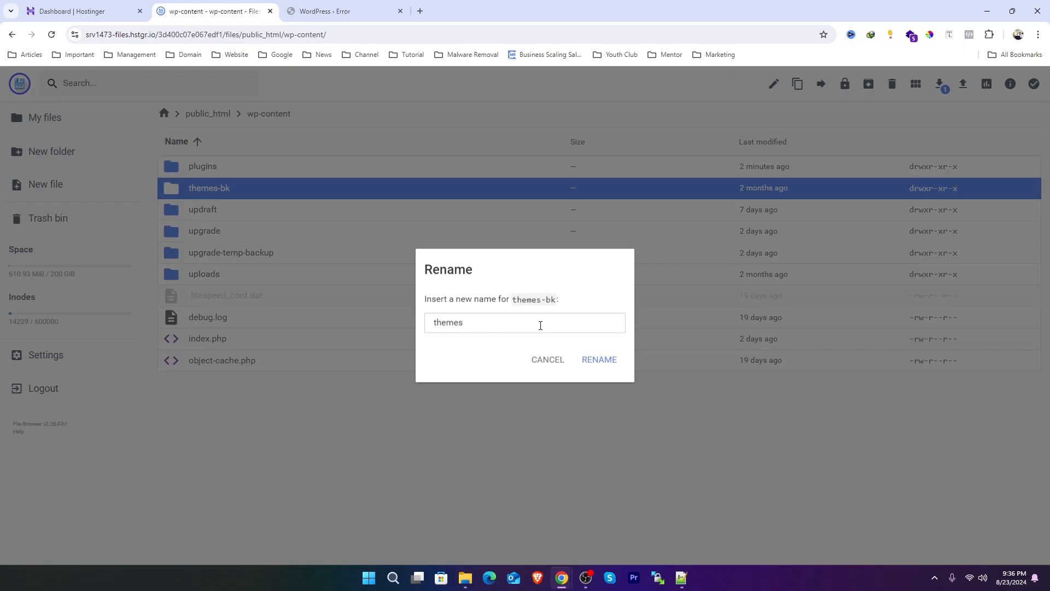
{"action": "left_click", "coordinate": [597, 358]}
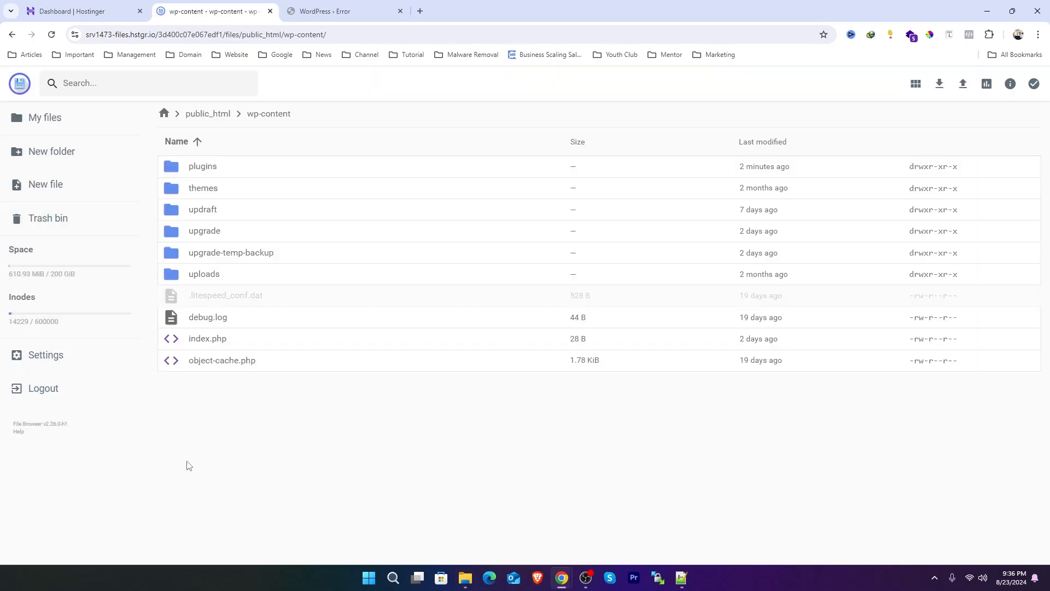
Step: Fetch the latest WordPress release from wordpress.org/latest in a new browser tab
{"action": "left_click", "coordinate": [549, 11]}
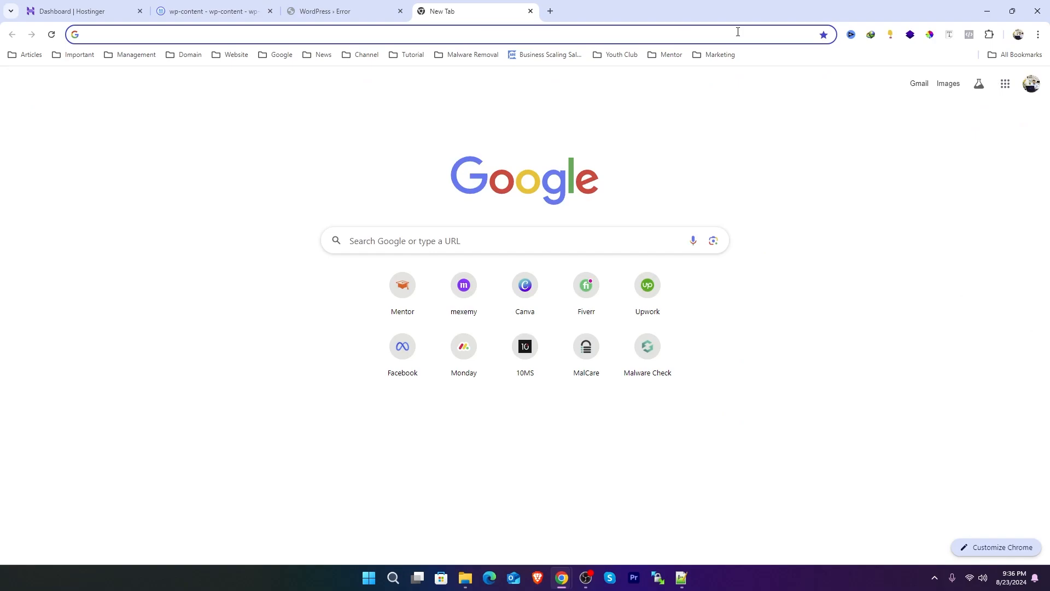
{"action": "type", "text": "wordpress.org/latest"}
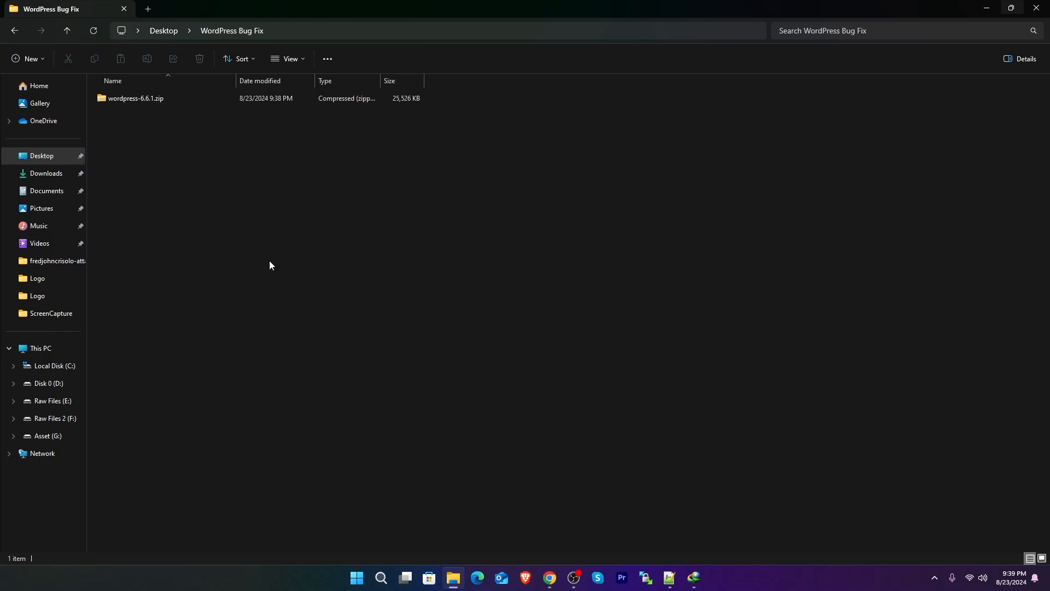
Step: Extract wordpress-6.6.1.zip into the suggested wordpress-6.6.1 folder
{"action": "left_click", "coordinate": [136, 99]}
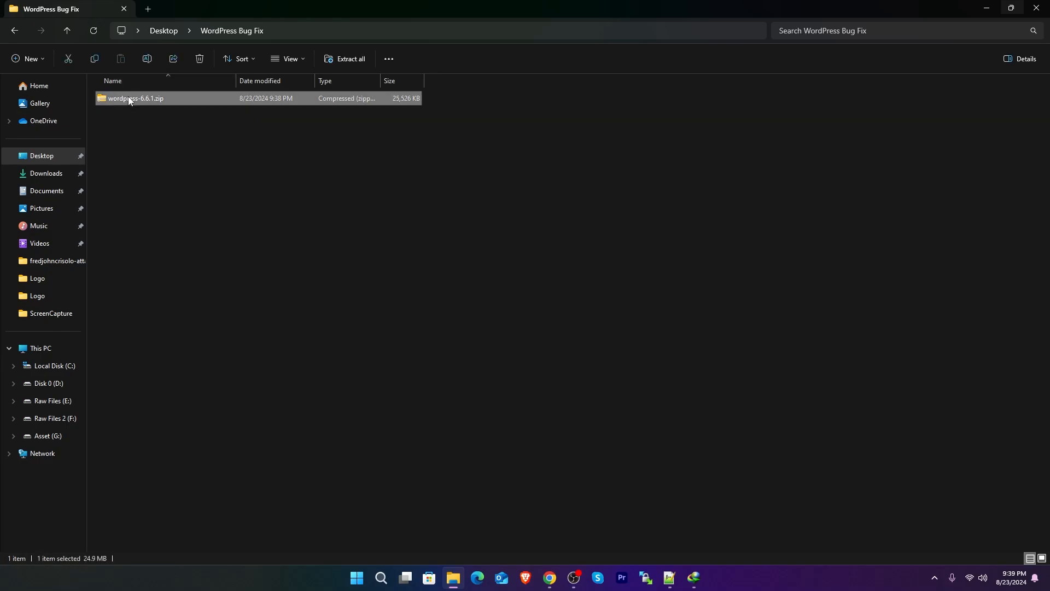
{"action": "right_click", "coordinate": [135, 98]}
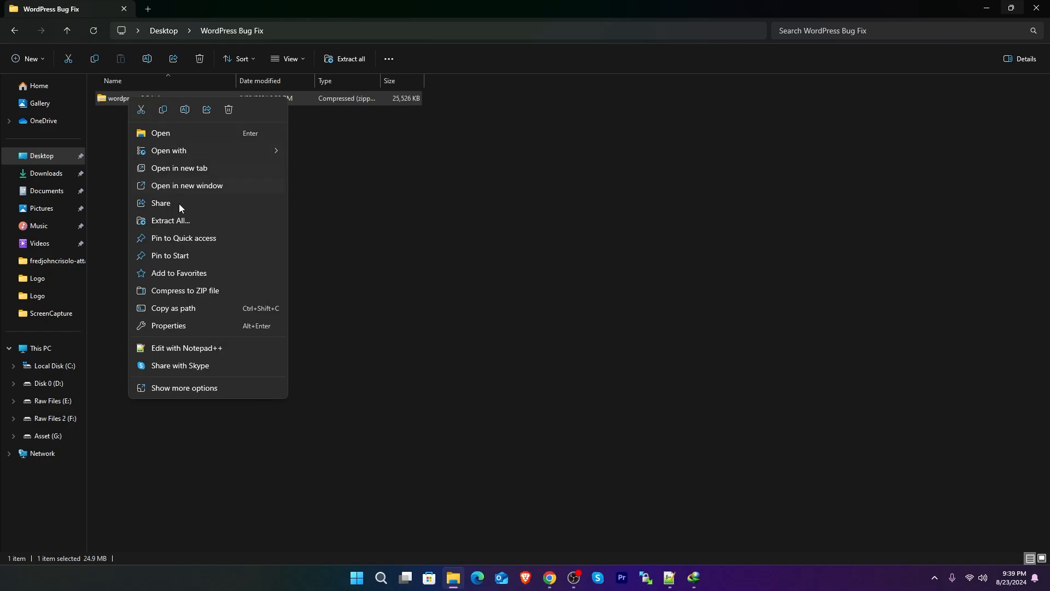
{"action": "left_click", "coordinate": [170, 223]}
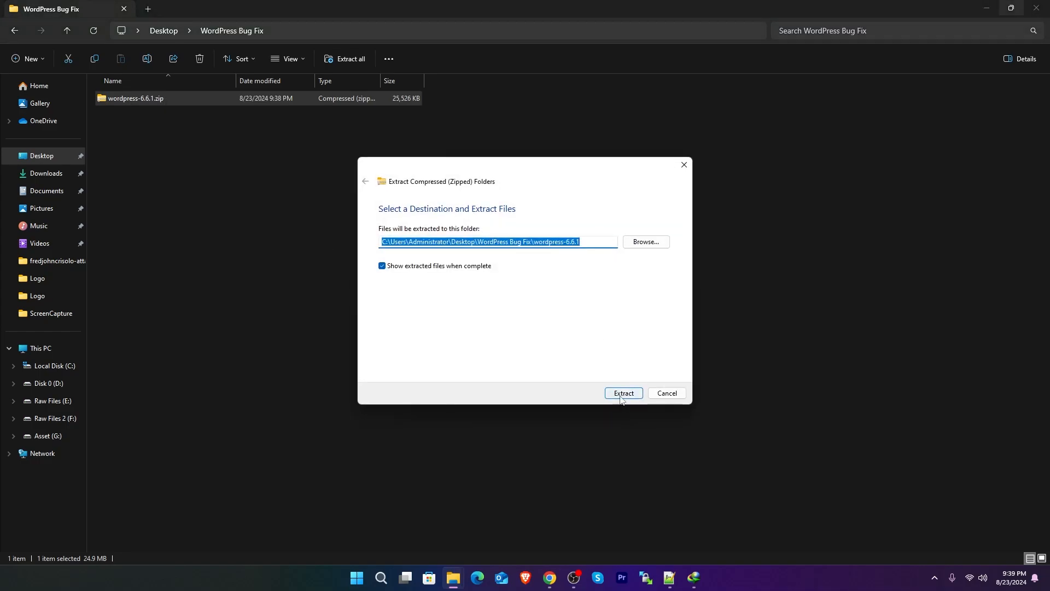
{"action": "left_click", "coordinate": [623, 393]}
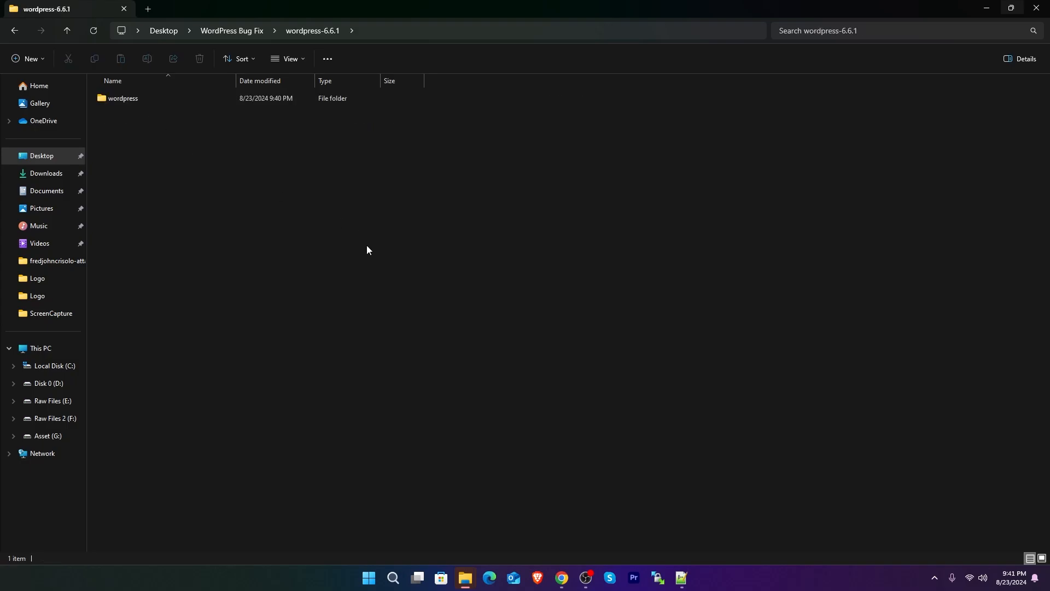
Step: Browse the extracted wordpress folder, pointing out wp-content and wp-admin among its core items
{"action": "double_click", "coordinate": [123, 98]}
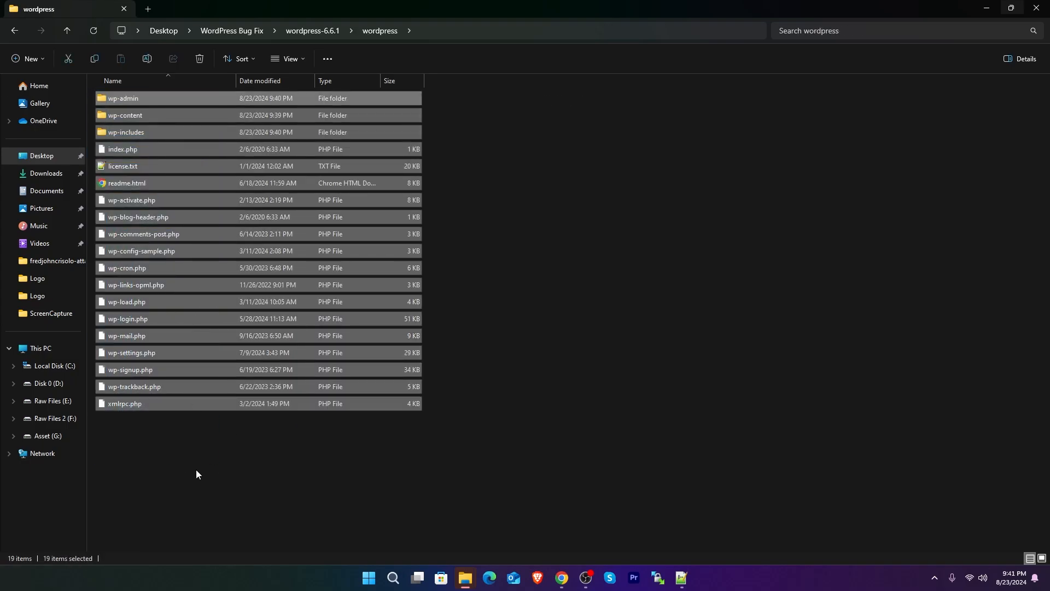
{"action": "mouse_move", "coordinate": [231, 563]}
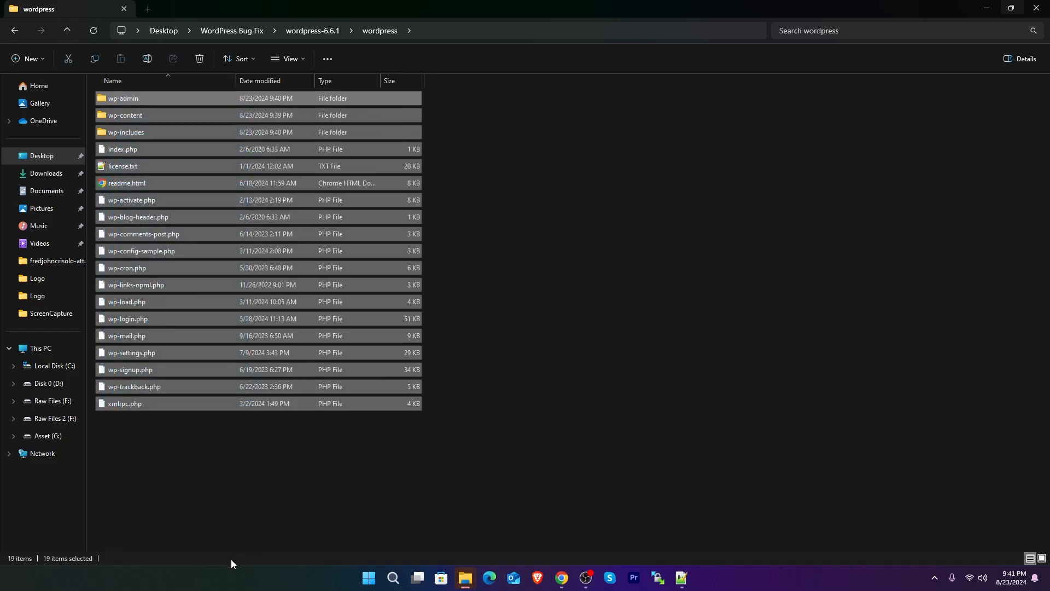
{"action": "left_click", "coordinate": [125, 114]}
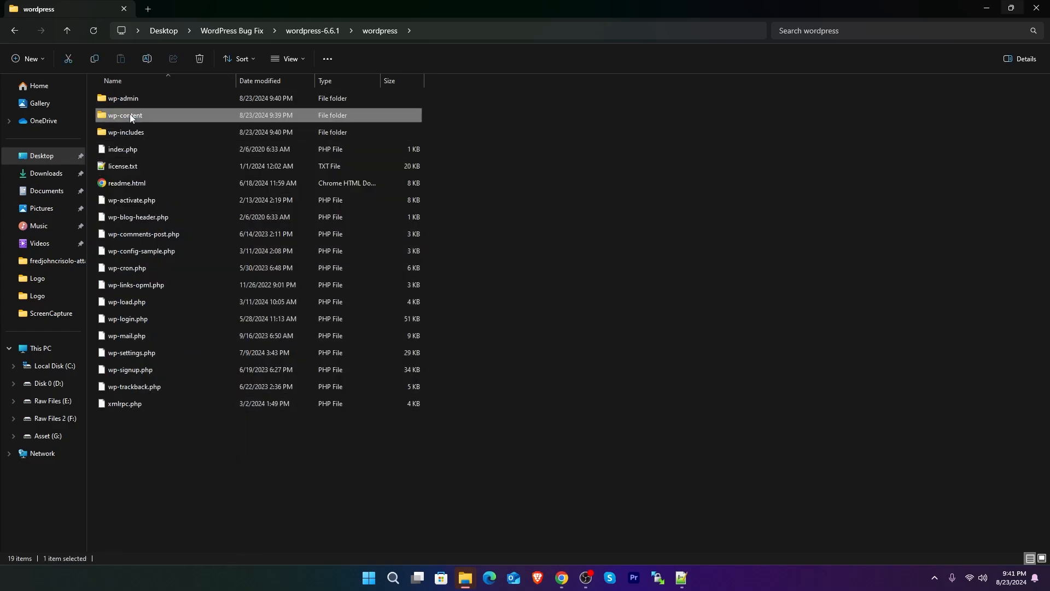
{"action": "mouse_move", "coordinate": [125, 115]}
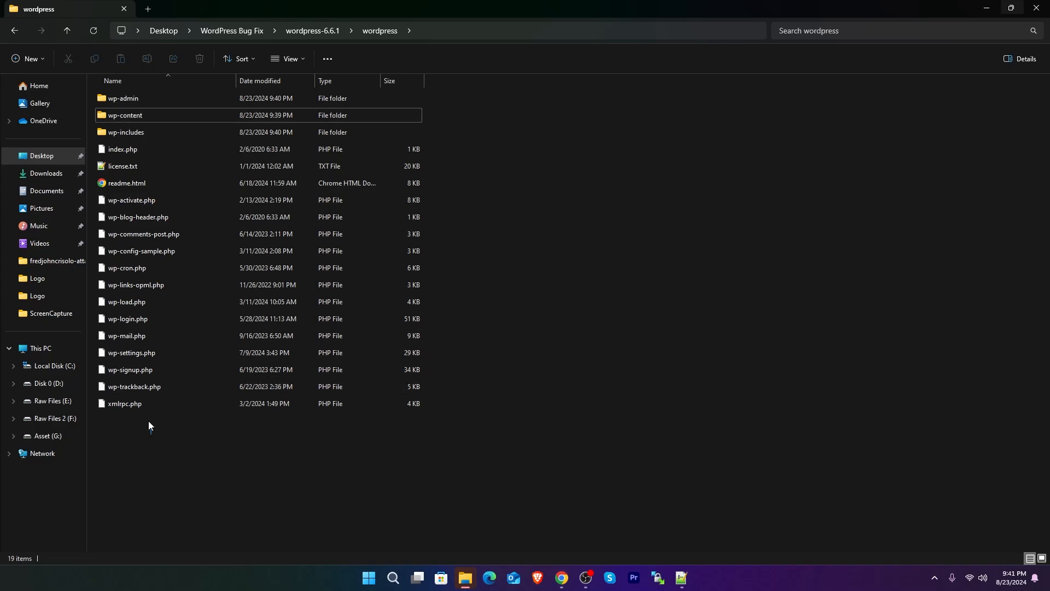
{"action": "left_click", "coordinate": [122, 98]}
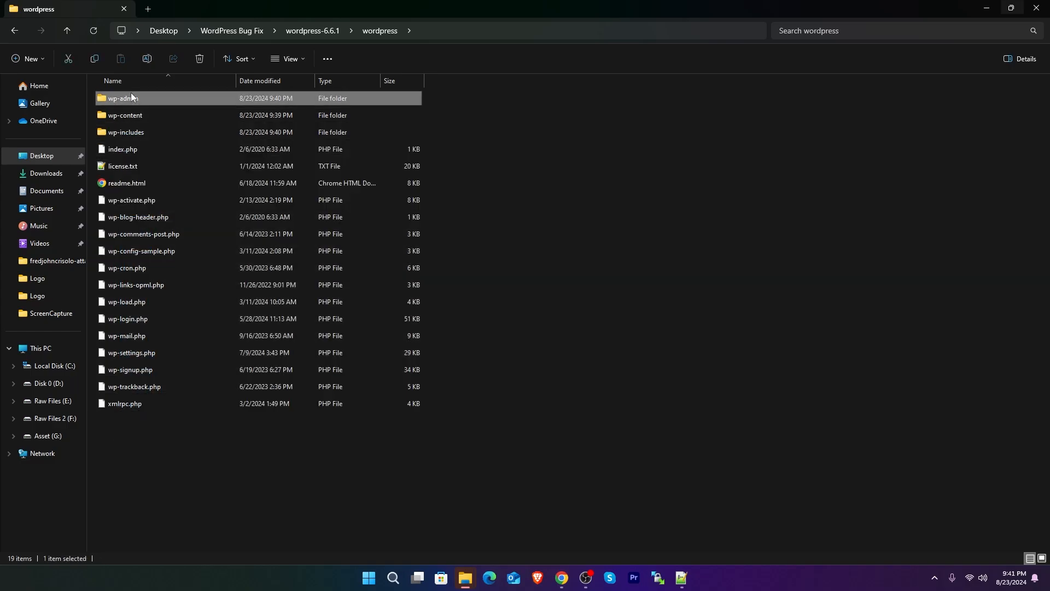
{"action": "left_click", "coordinate": [561, 581]}
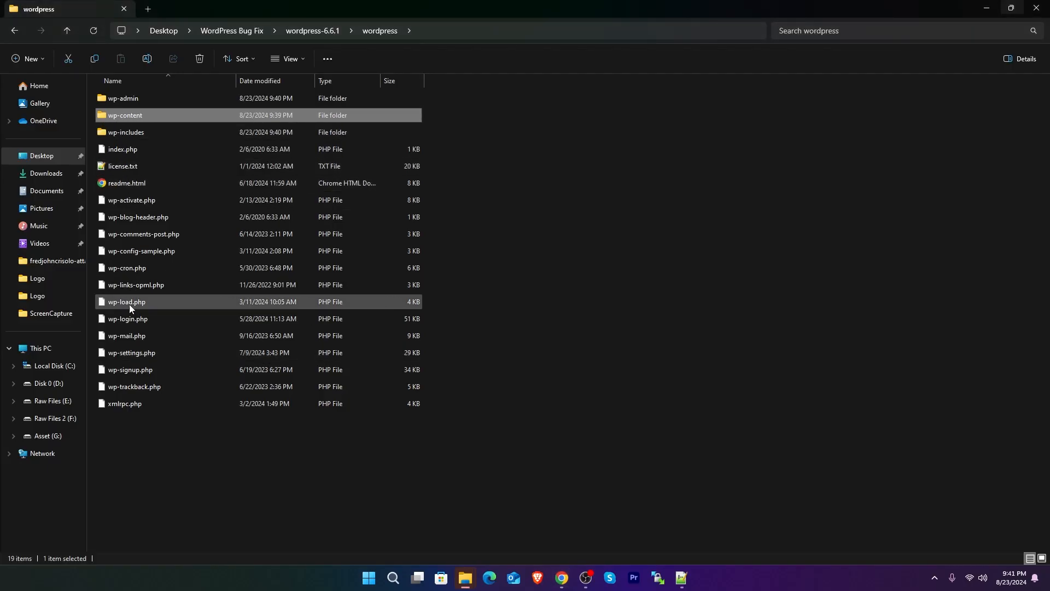
Step: Delete wp-content from the fresh files and zip the remaining 18 WordPress items for upload
{"action": "left_click_drag", "start_coordinate": [140, 134], "coordinate": [140, 435]}
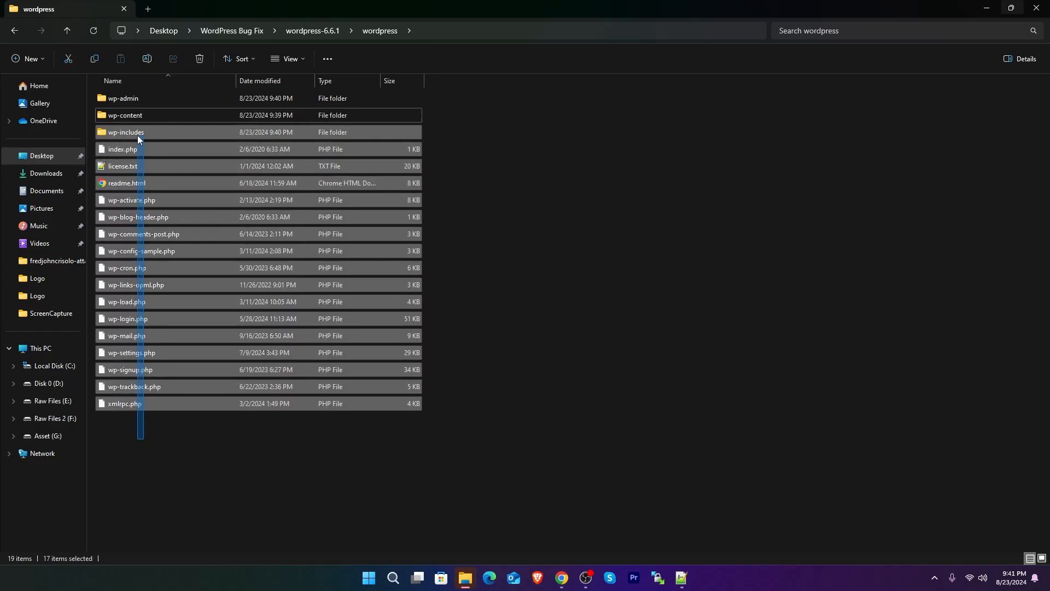
{"action": "left_click", "coordinate": [125, 116]}
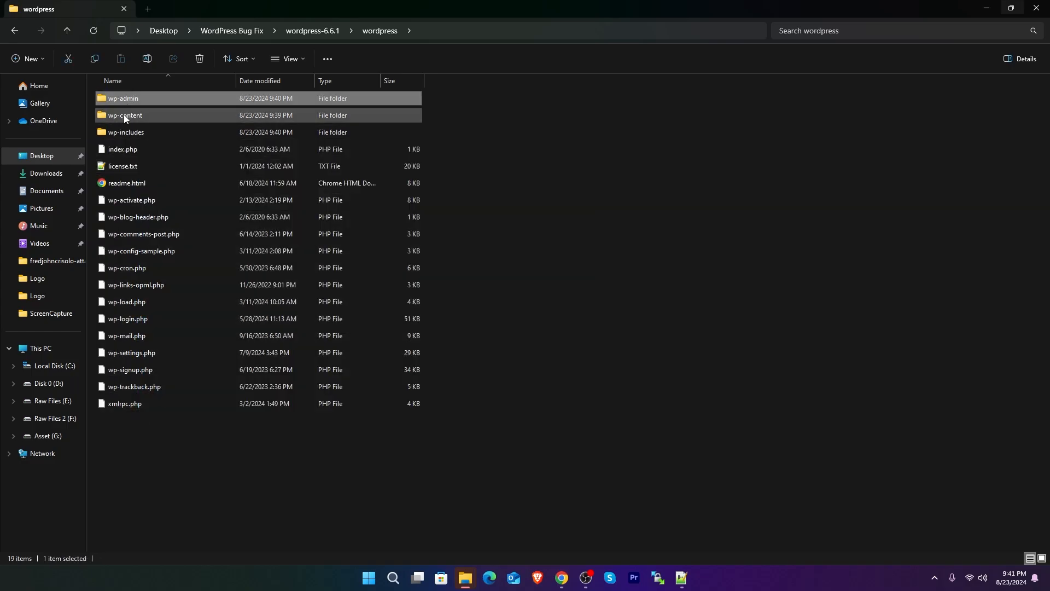
{"action": "mouse_move", "coordinate": [124, 116]}
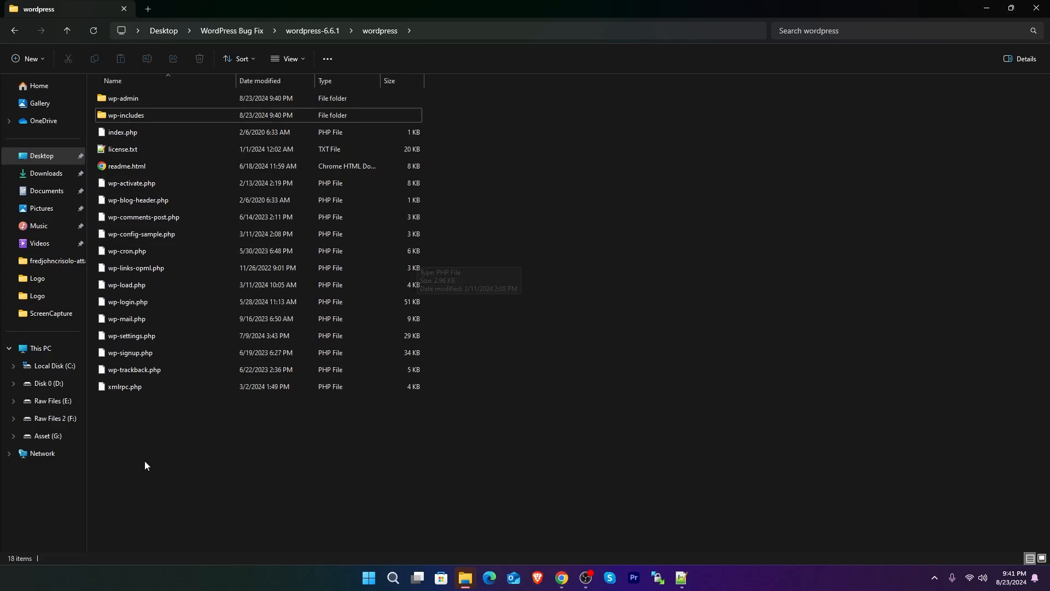
{"action": "key", "text": "ctrl+a"}
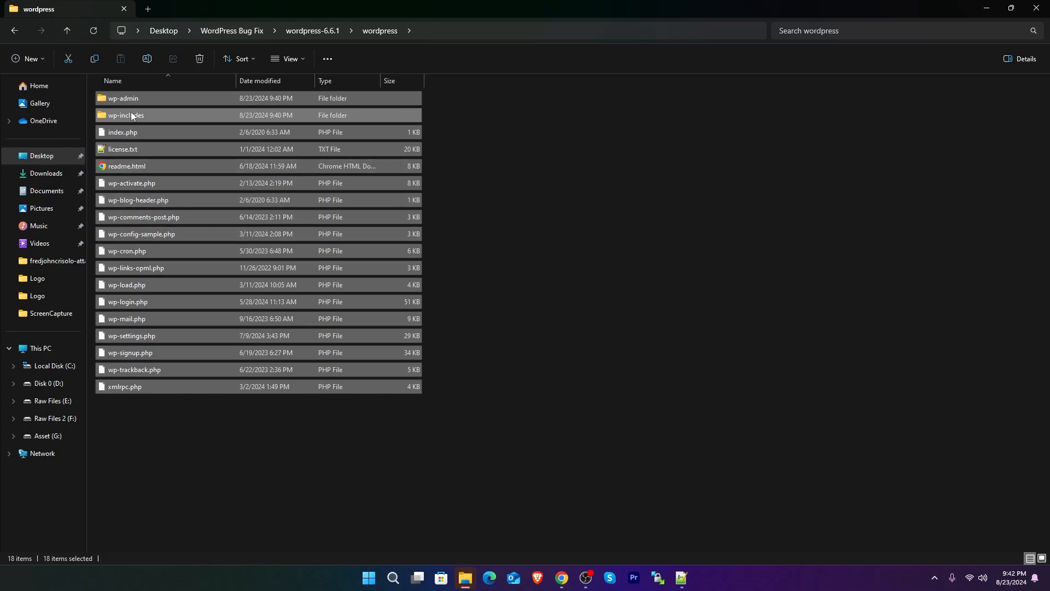
{"action": "right_click", "coordinate": [131, 115]}
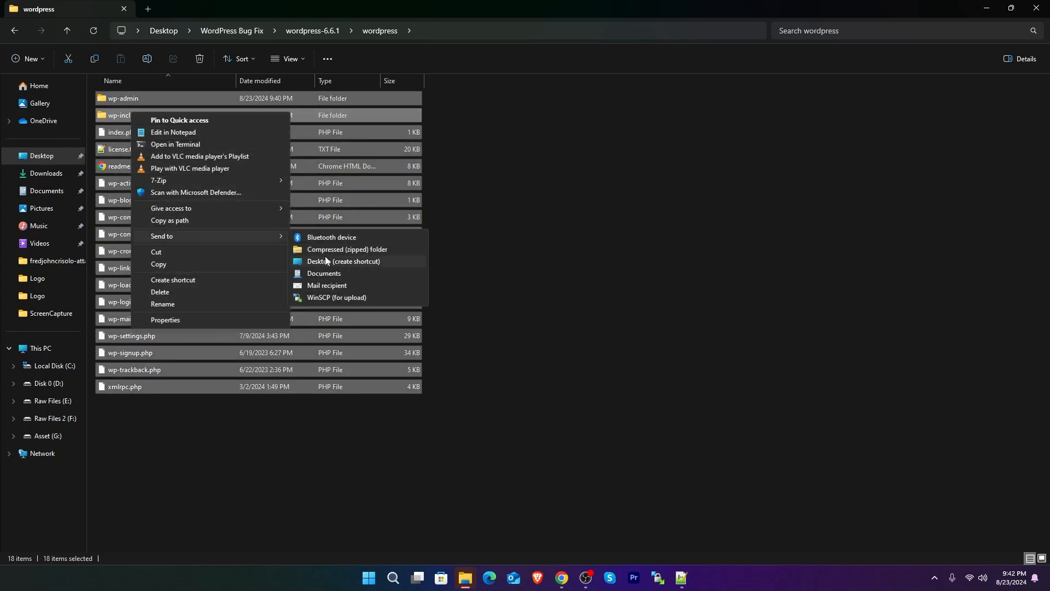
{"action": "key", "text": "Escape"}
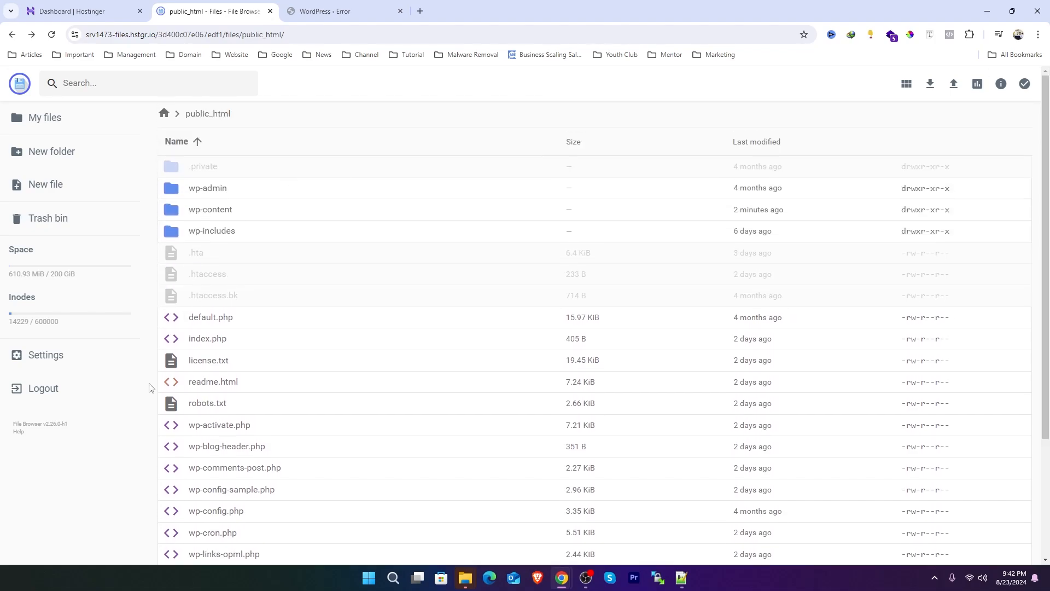
{"action": "mouse_move", "coordinate": [229, 419]}
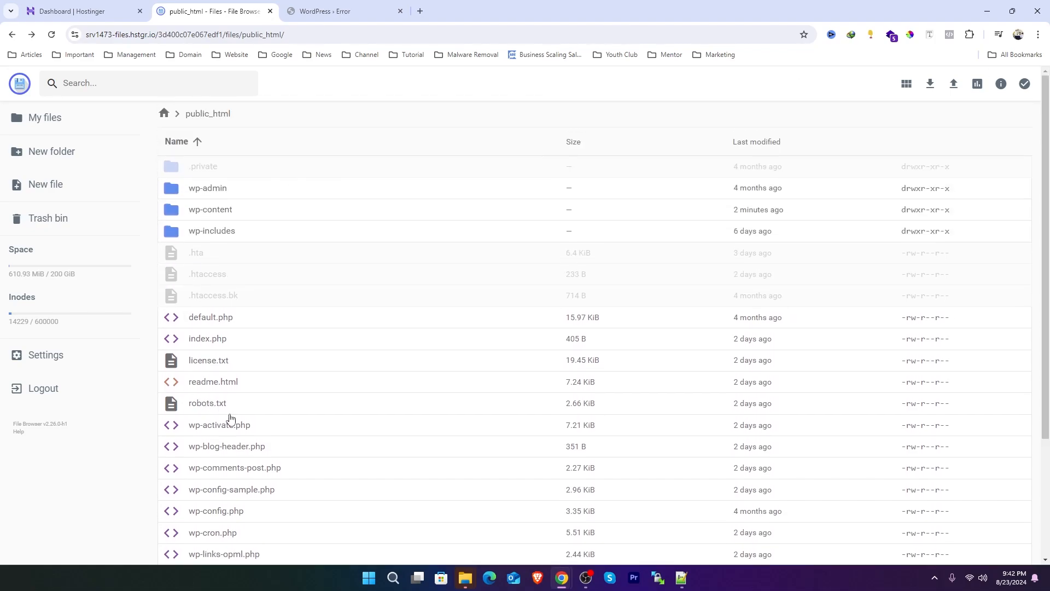
{"action": "mouse_move", "coordinate": [188, 227]}
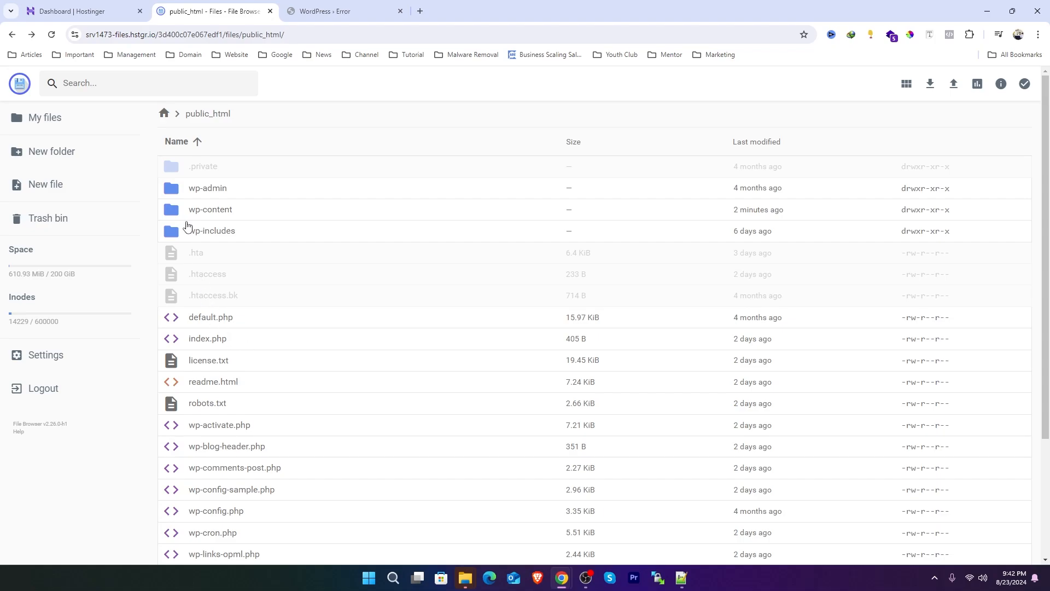
Step: Select wp-content, .htaccess, robots.txt and wp-config.php in public_html as items to keep
{"action": "left_click", "coordinate": [210, 209]}
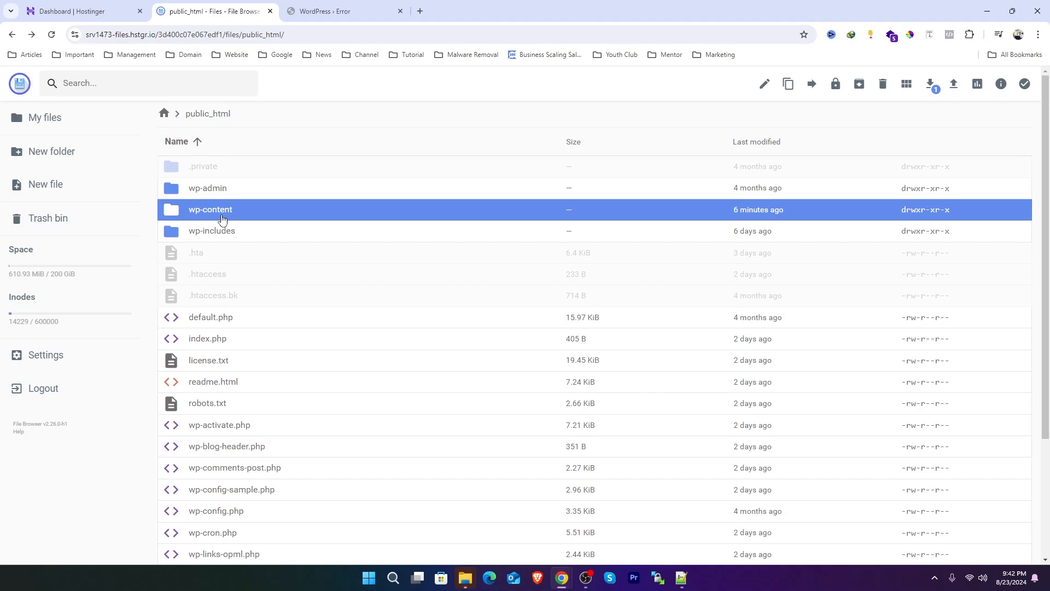
{"action": "mouse_move", "coordinate": [195, 212]}
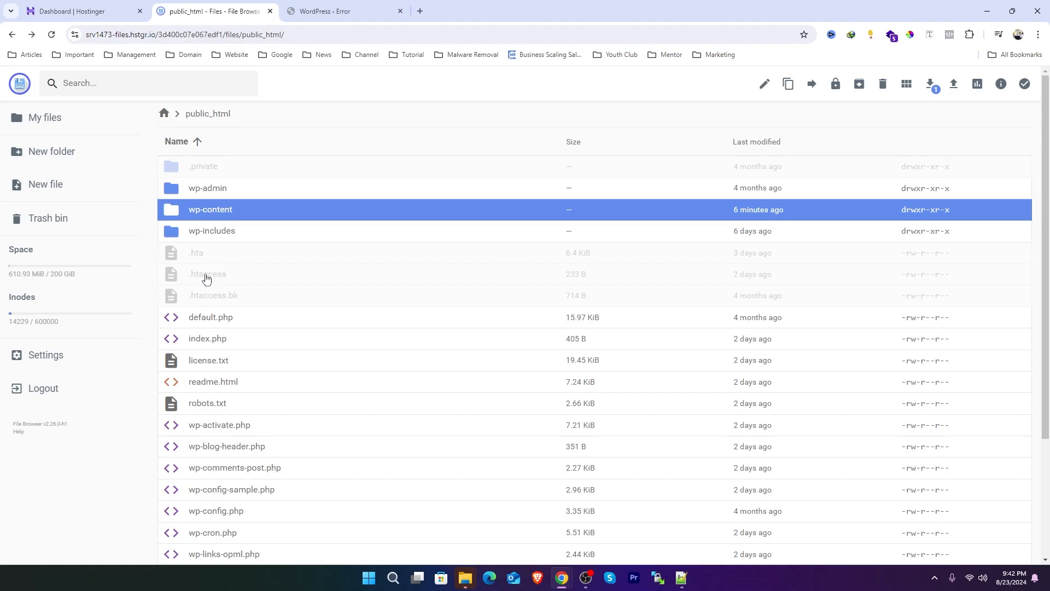
{"action": "left_click", "coordinate": [208, 274]}
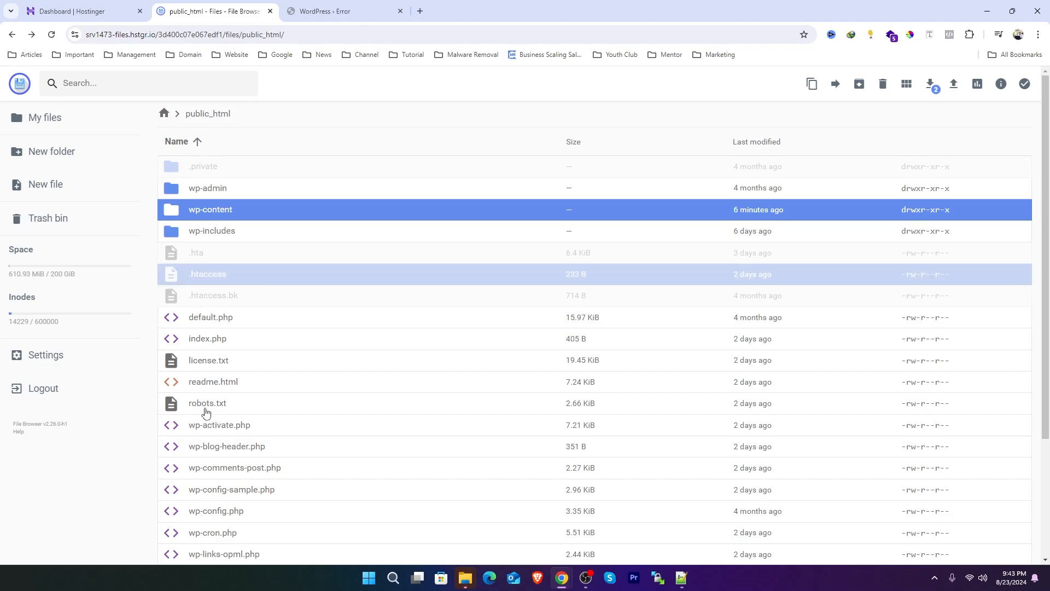
{"action": "left_click", "coordinate": [207, 402]}
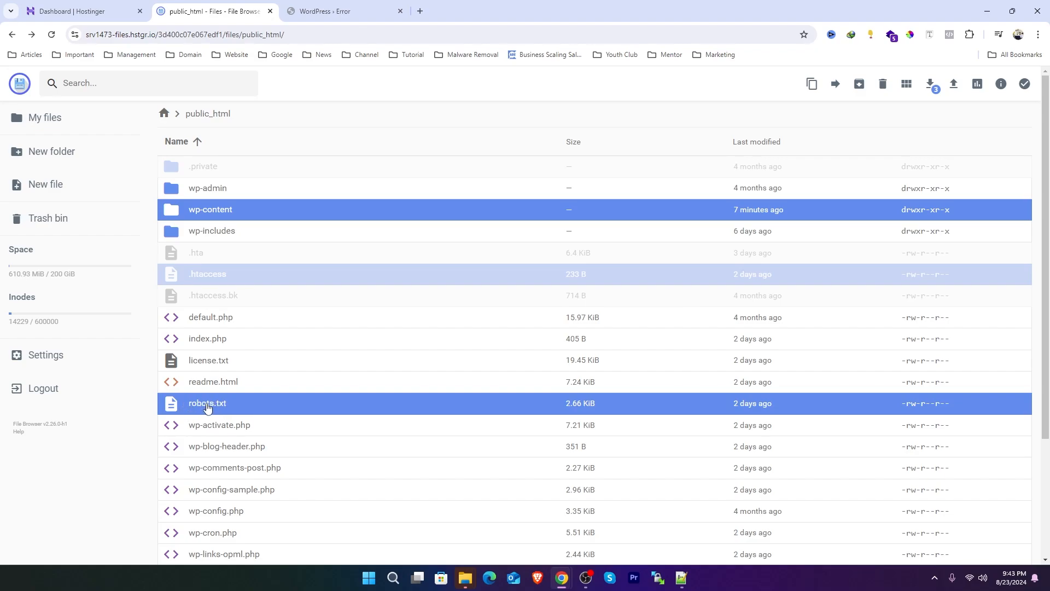
{"action": "scroll", "scroll_direction": "down", "scroll_amount": 3}
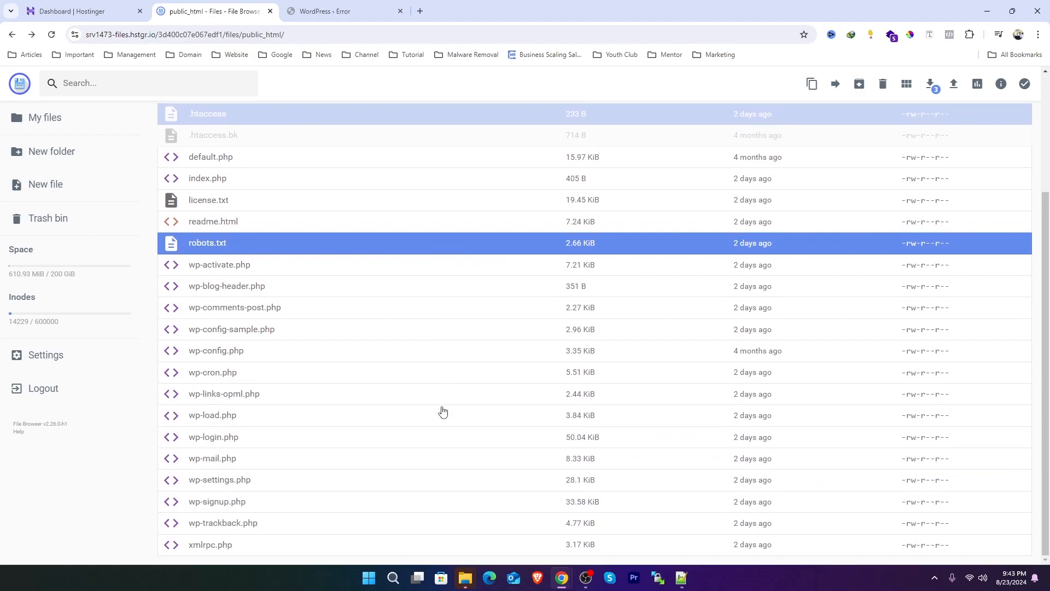
{"action": "mouse_move", "coordinate": [203, 355]}
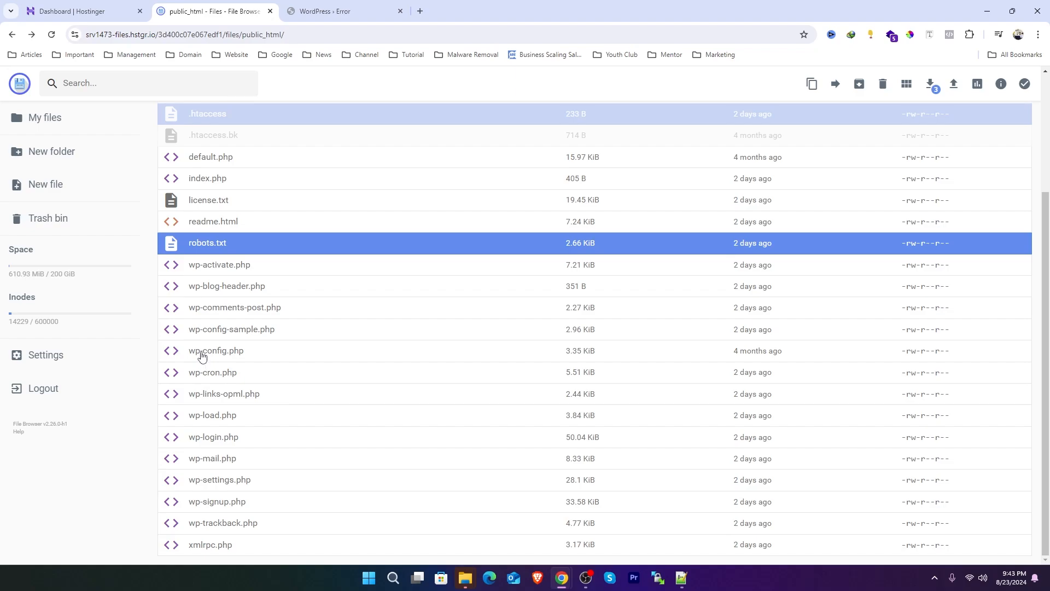
{"action": "left_click", "coordinate": [216, 350]}
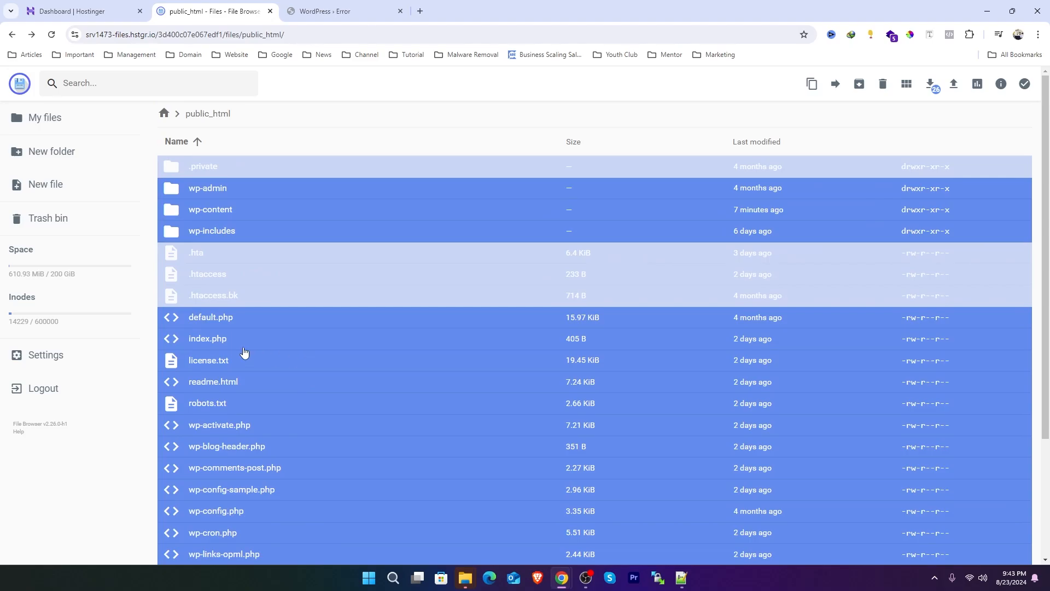
{"action": "mouse_move", "coordinate": [172, 210]}
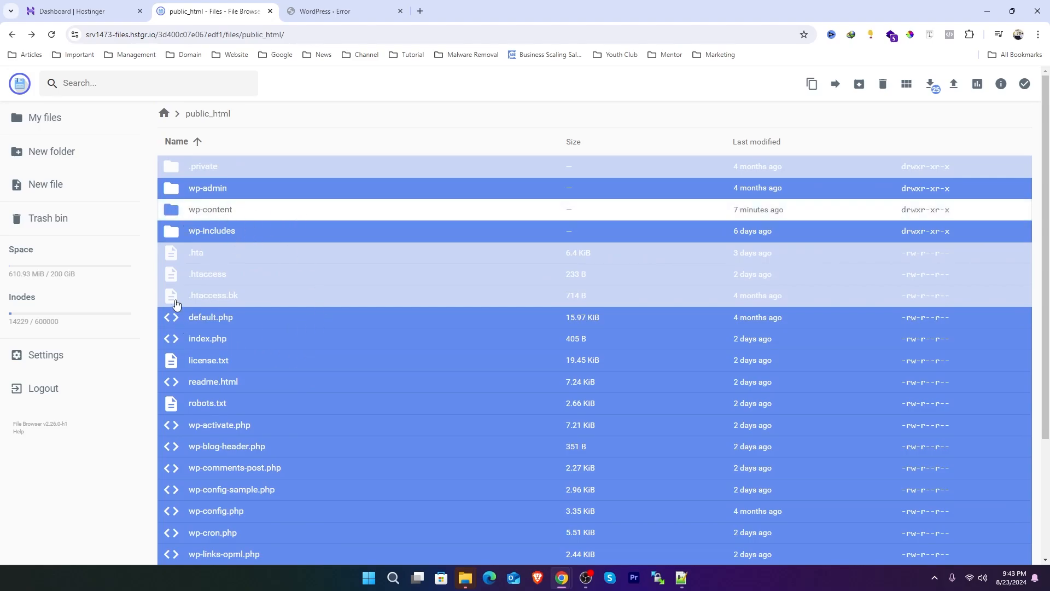
Step: Deselect .htaccess alongside wp-content, robots.txt and wp-config.php, then delete the remaining old core files
{"action": "left_click", "coordinate": [207, 273]}
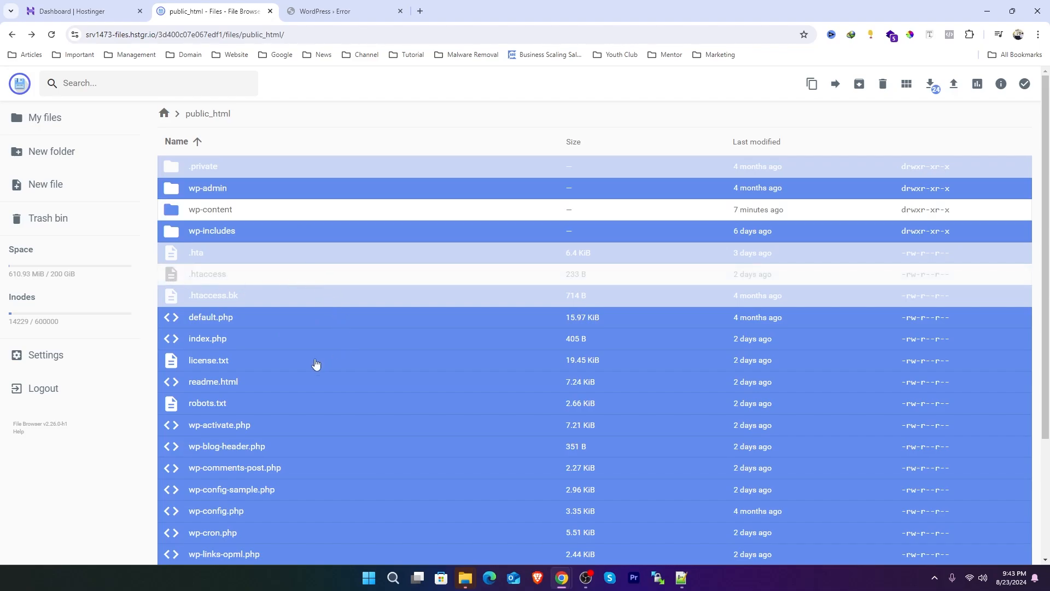
{"action": "scroll", "scroll_direction": "down", "scroll_amount": 3}
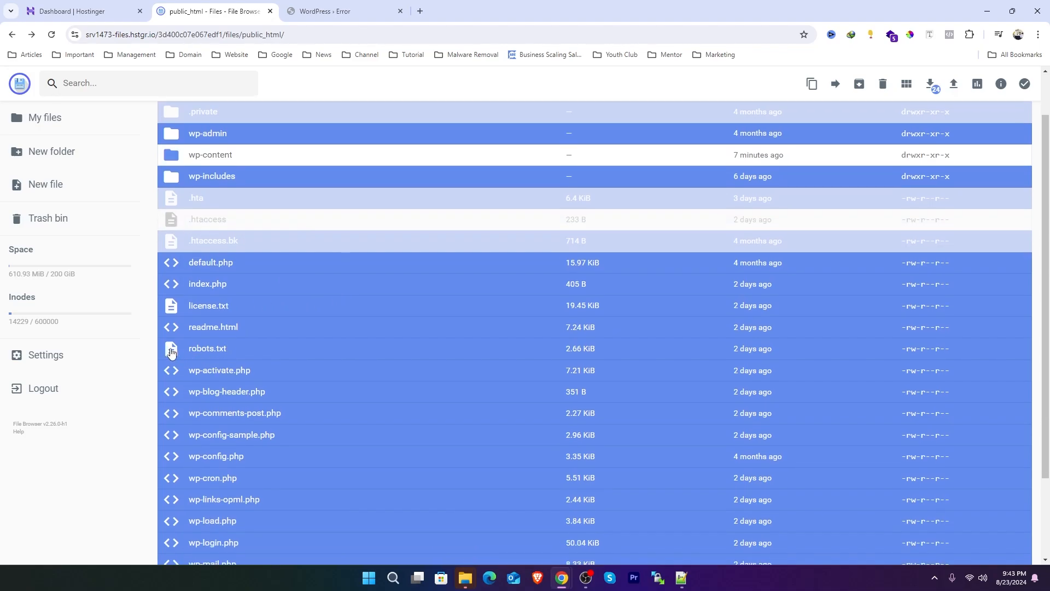
{"action": "scroll", "scroll_direction": "down", "scroll_amount": 3}
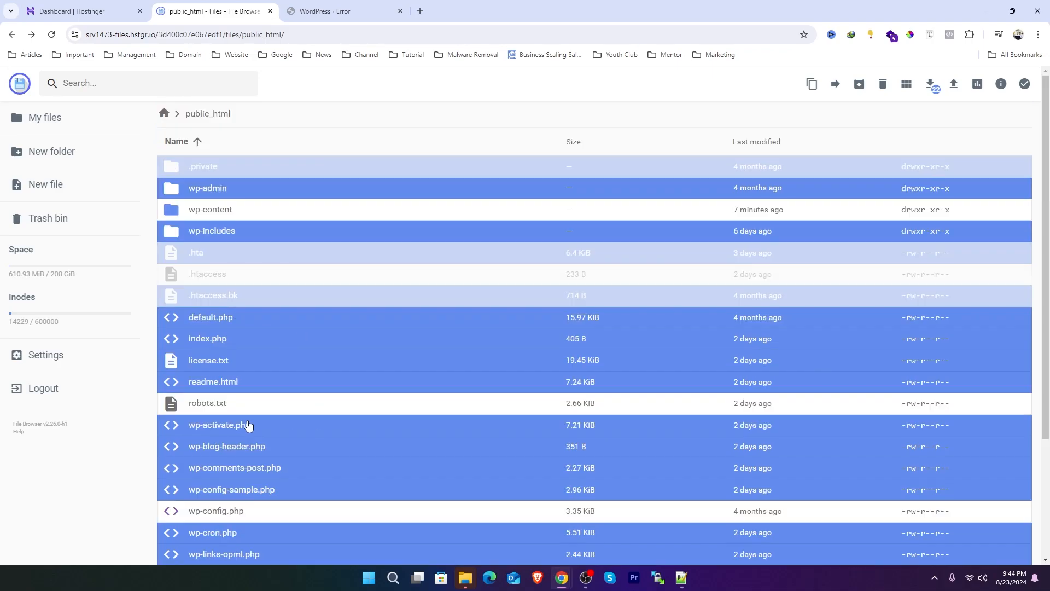
{"action": "mouse_move", "coordinate": [297, 340]}
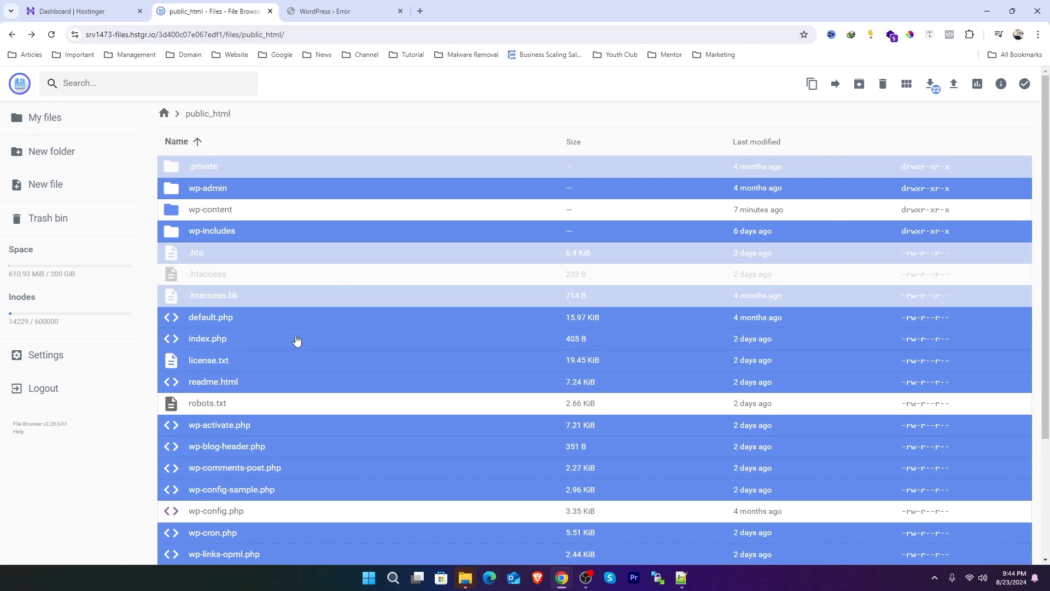
{"action": "mouse_move", "coordinate": [202, 218]}
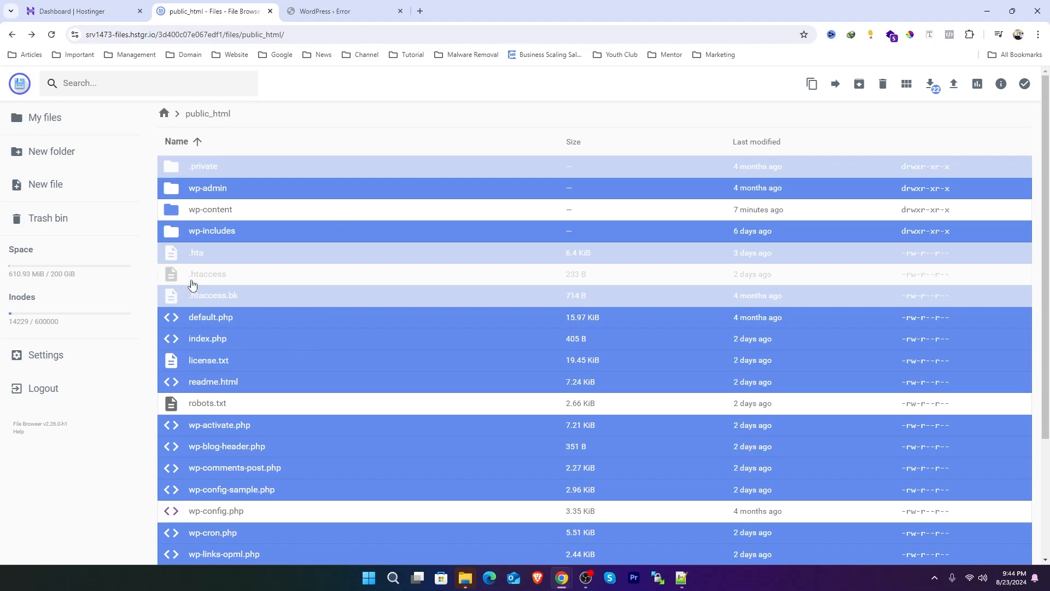
{"action": "scroll", "scroll_direction": "down", "scroll_amount": 3}
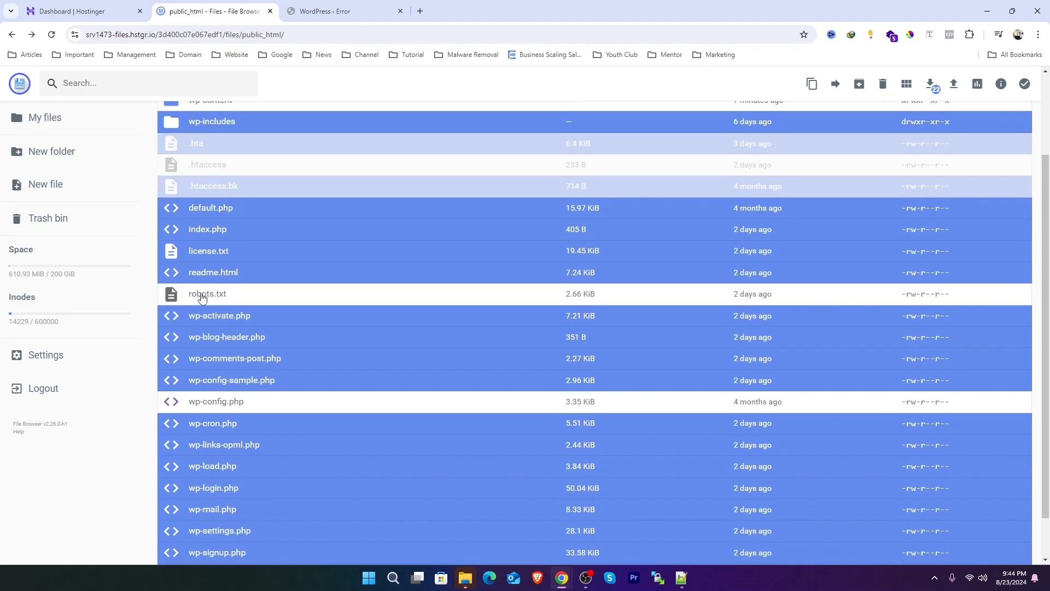
{"action": "mouse_move", "coordinate": [217, 406]}
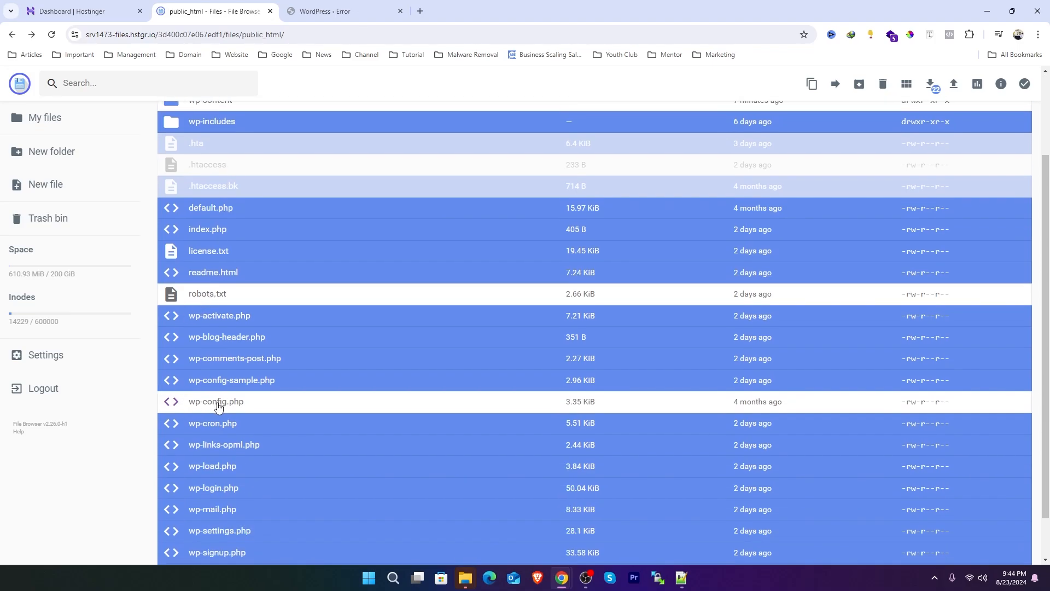
{"action": "scroll", "scroll_direction": "down", "scroll_amount": 3}
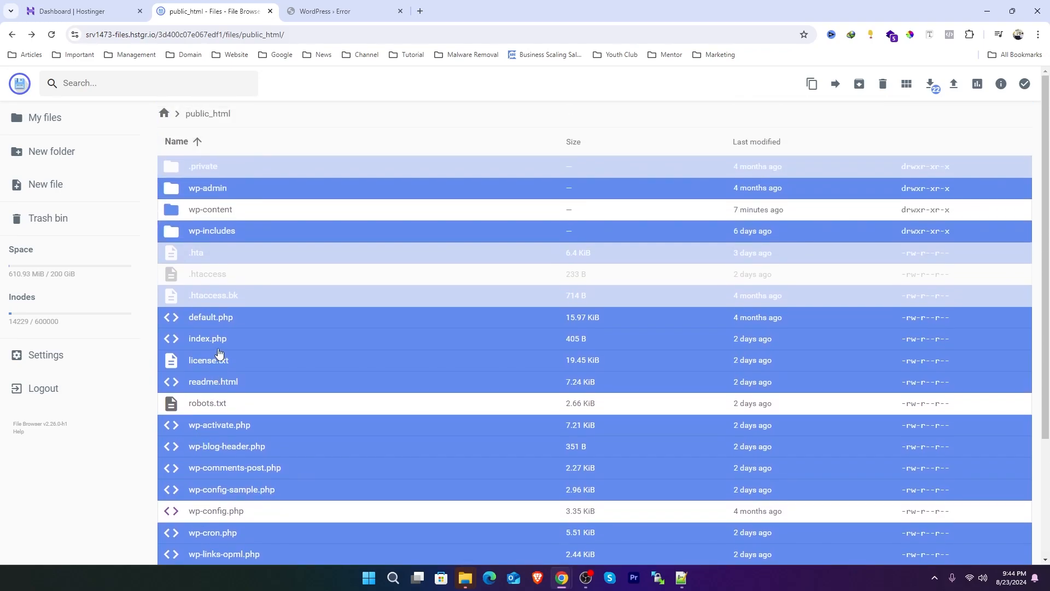
{"action": "mouse_move", "coordinate": [210, 265]}
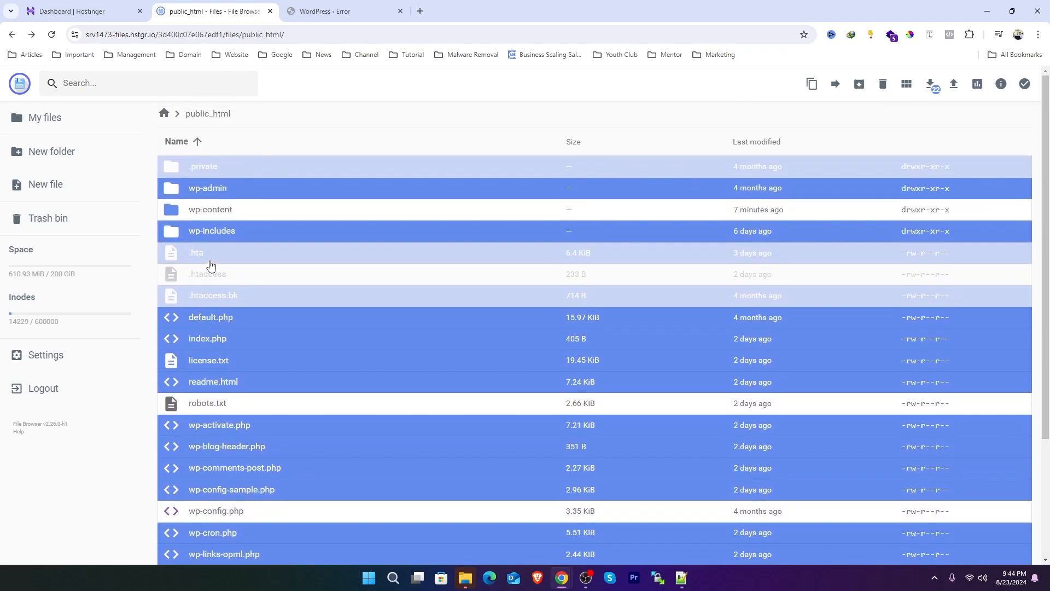
{"action": "mouse_move", "coordinate": [882, 83]}
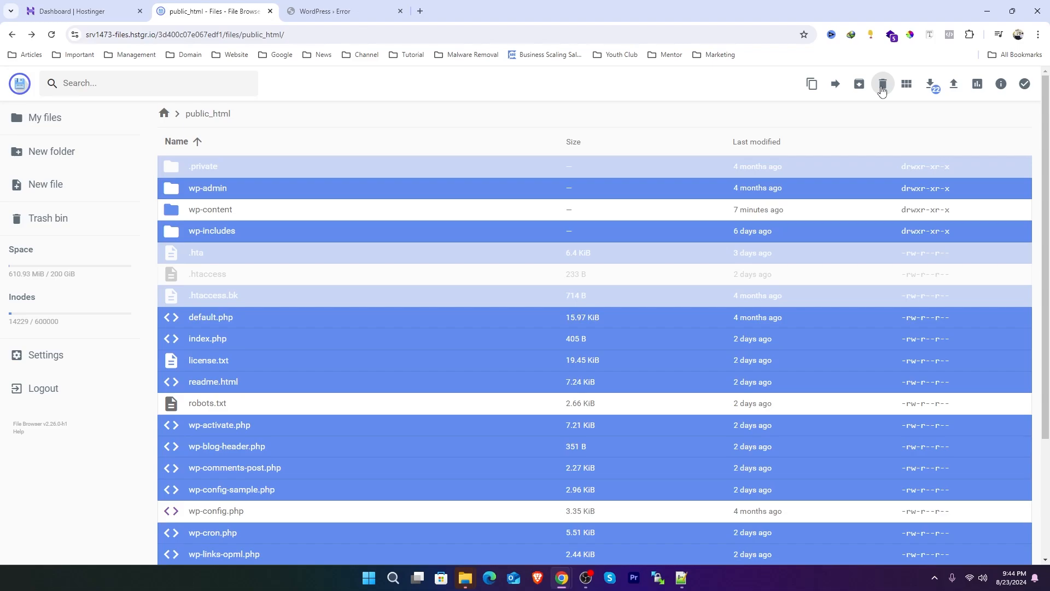
{"action": "left_click", "coordinate": [882, 83]}
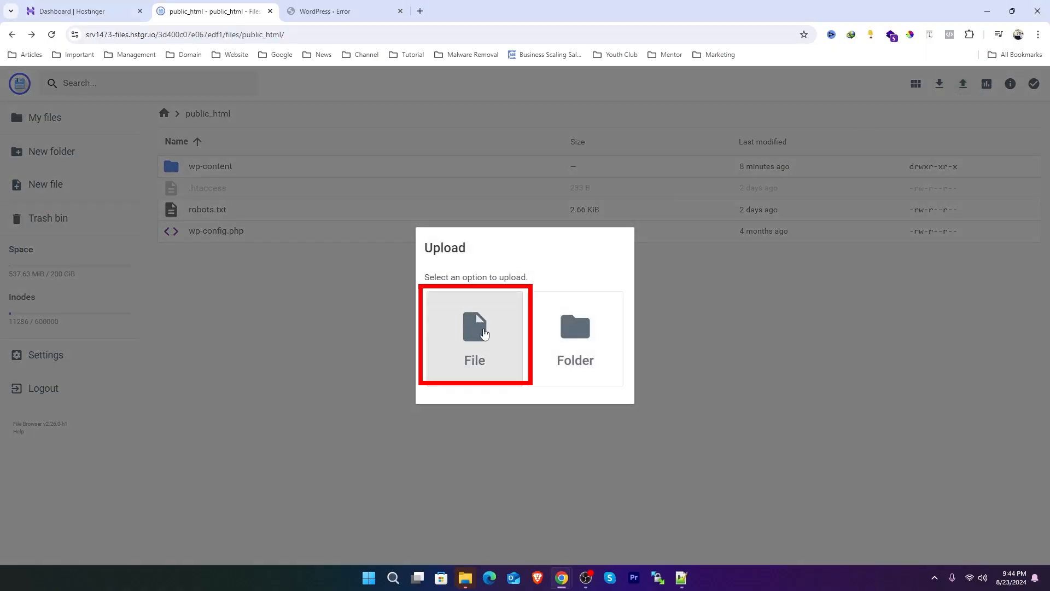
Step: Upload the wp.zip archive into public_html
{"action": "left_click", "coordinate": [474, 335]}
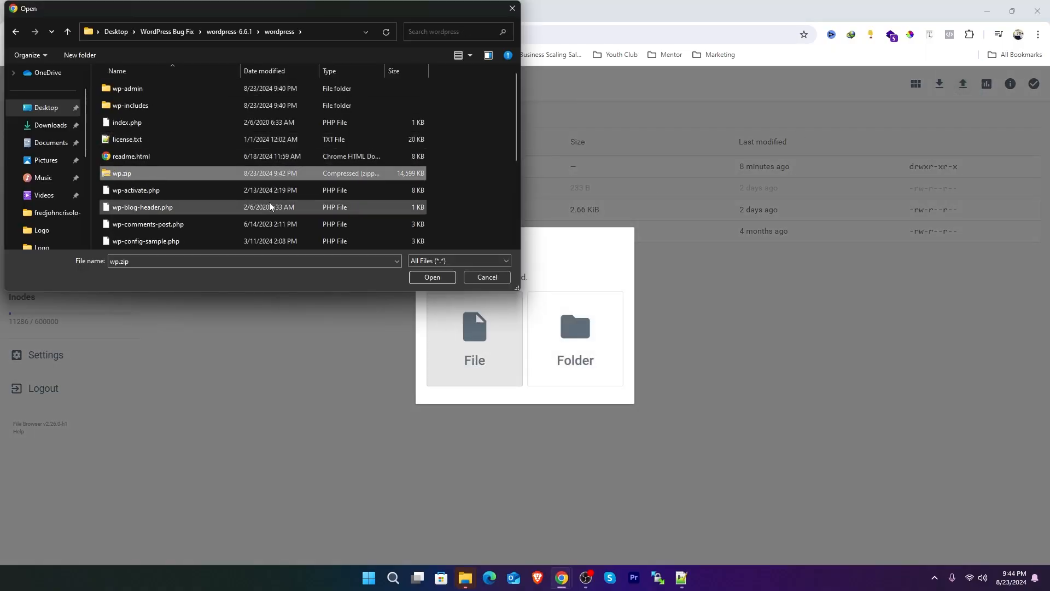
{"action": "left_click", "coordinate": [432, 276]}
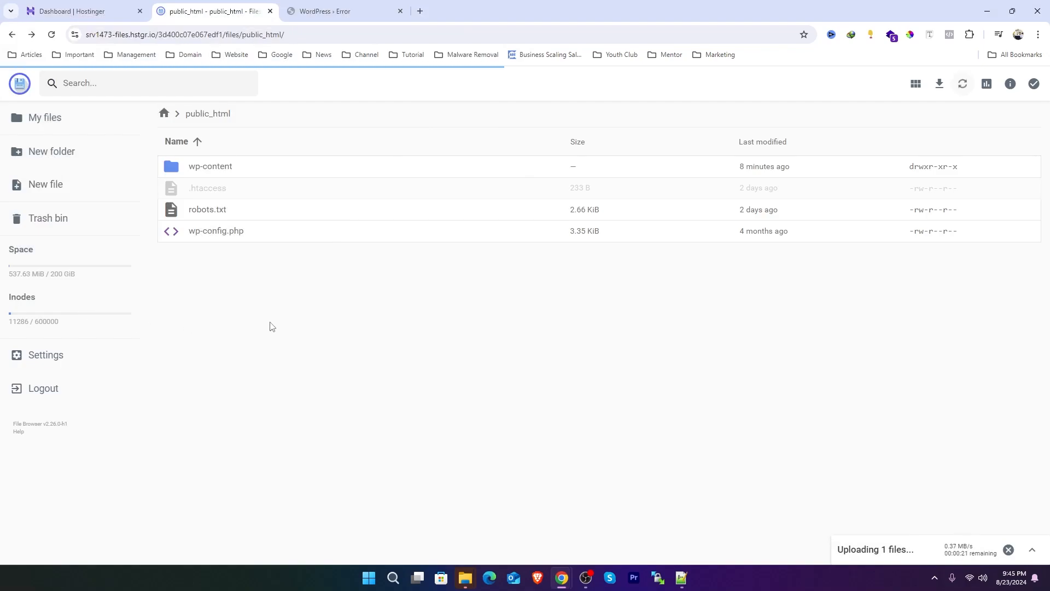
{"action": "left_click", "coordinate": [200, 253]}
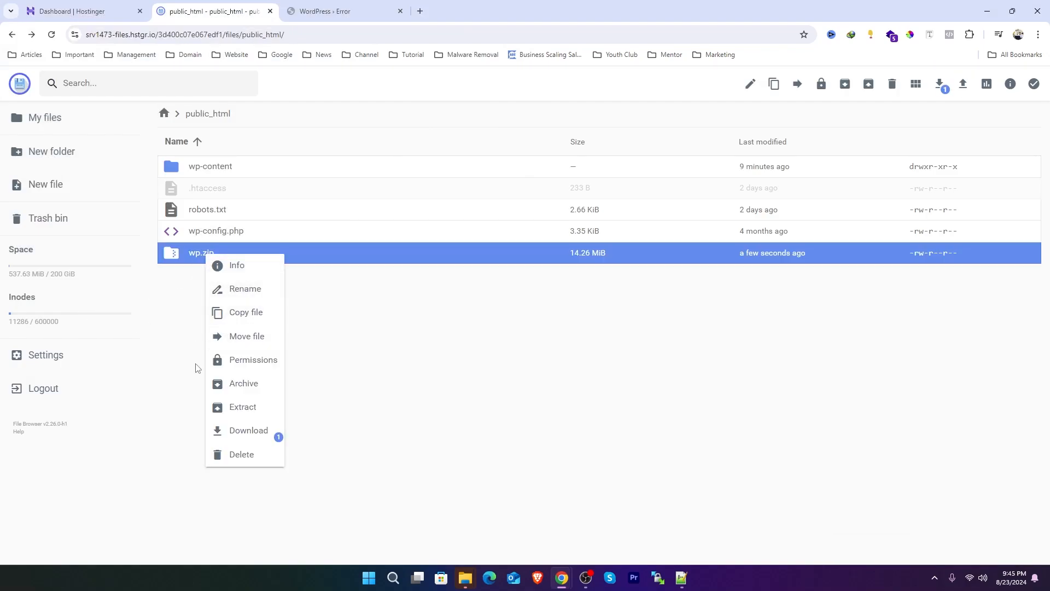
Step: Extract wp.zip into public_html so fresh WordPress core files appear, then return to the error tab
{"action": "left_click", "coordinate": [242, 407]}
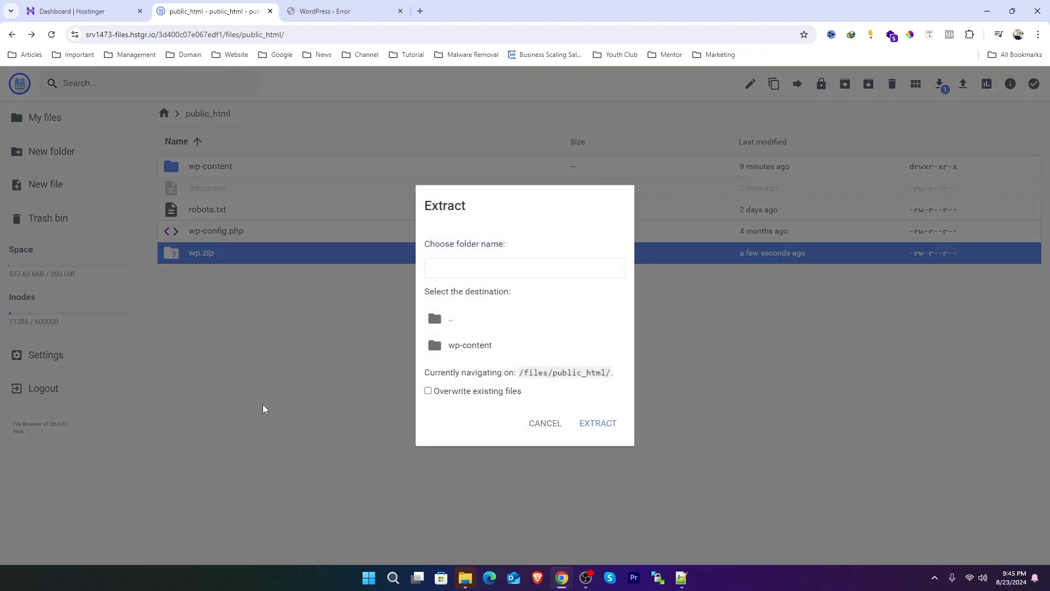
{"action": "left_click", "coordinate": [596, 423]}
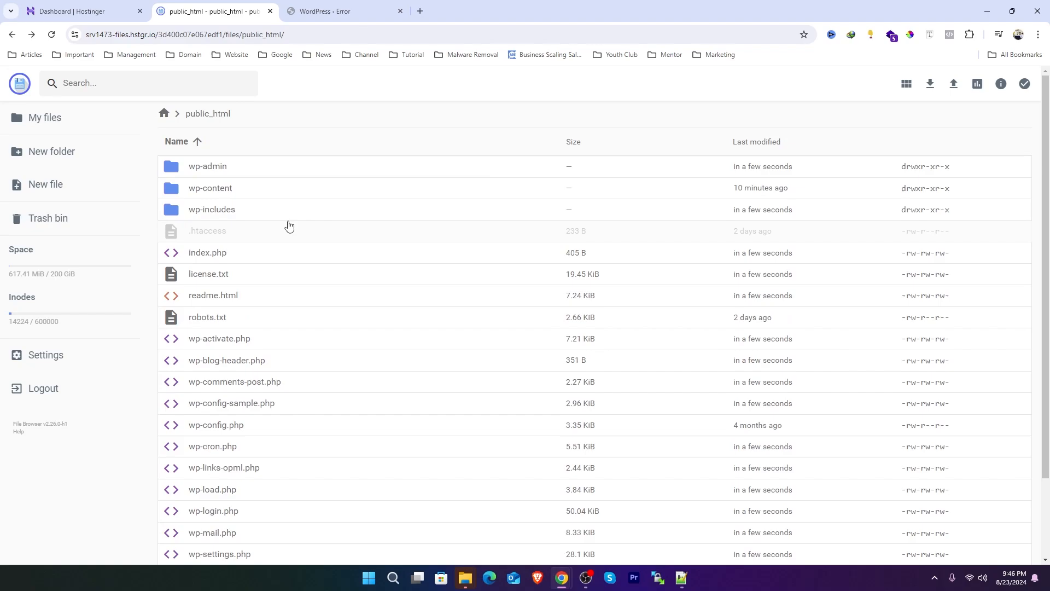
{"action": "mouse_move", "coordinate": [253, 232]}
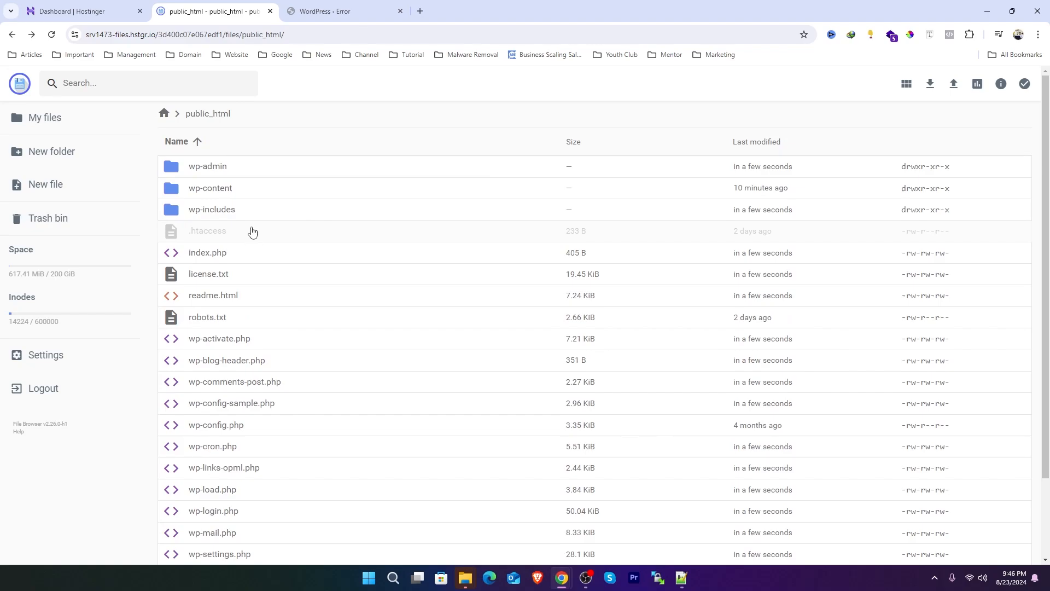
{"action": "mouse_move", "coordinate": [248, 217]}
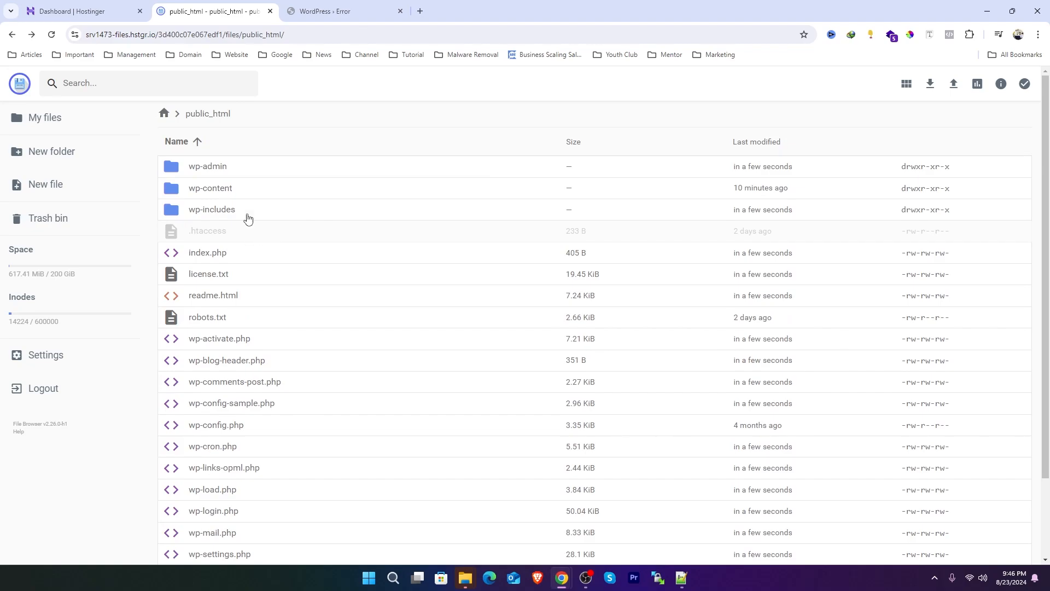
{"action": "left_click", "coordinate": [345, 11]}
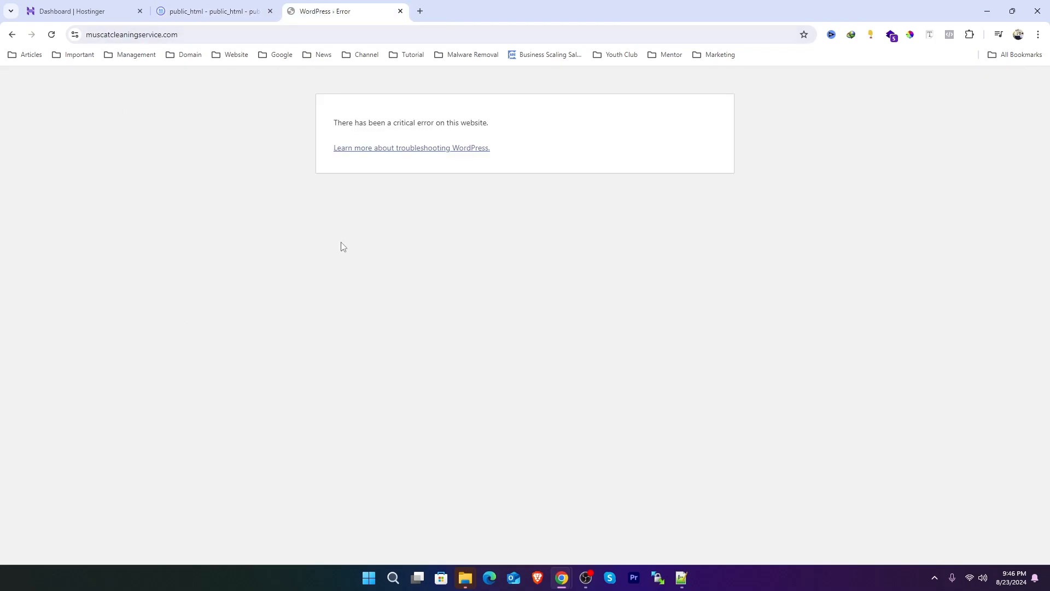
Step: Reload the site and confirm the Muscat Cleaning Service homepage loads instead of the critical error
{"action": "left_click", "coordinate": [51, 34]}
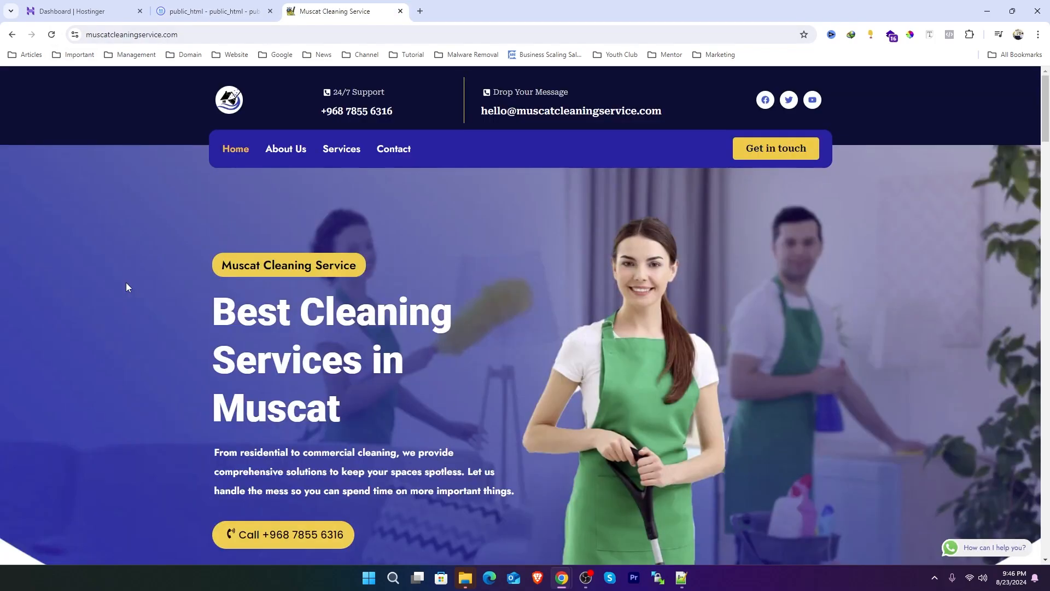
{"action": "scroll", "scroll_direction": "down", "scroll_amount": 3}
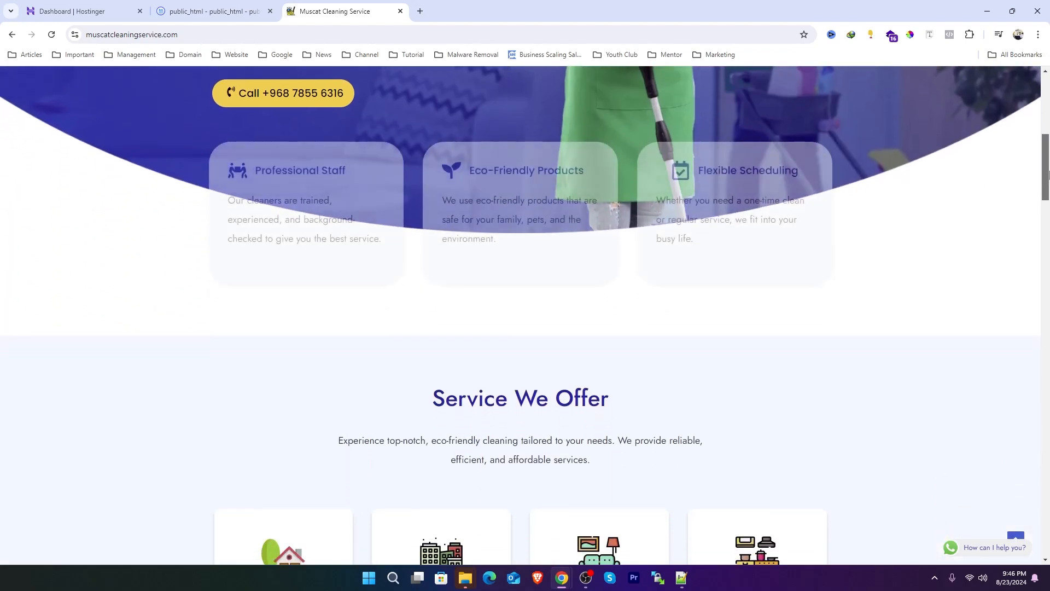
{"action": "scroll", "scroll_direction": "down", "scroll_amount": 3}
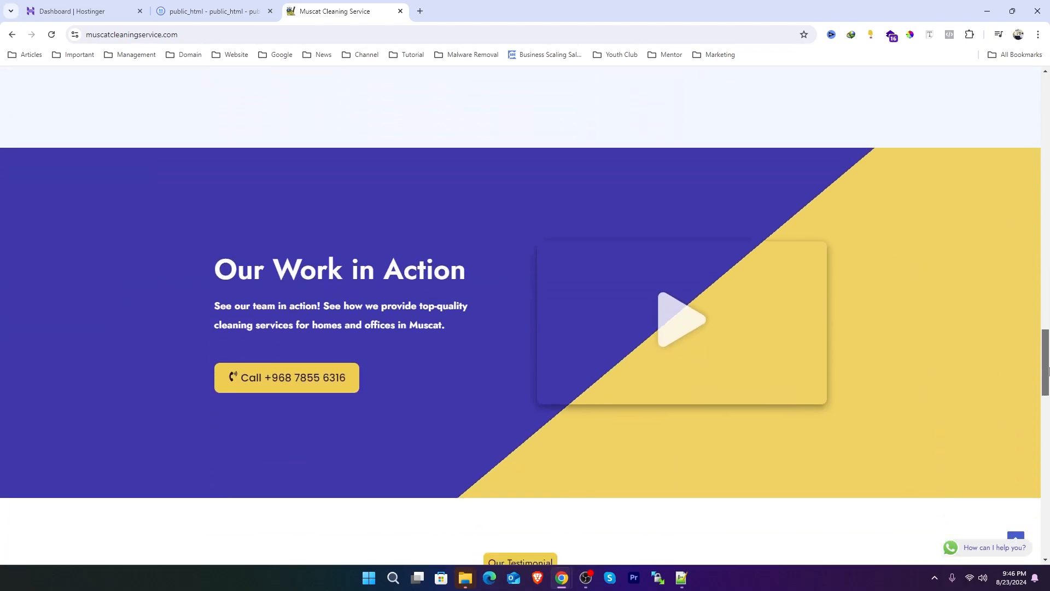
{"action": "scroll", "scroll_direction": "down", "scroll_amount": 3}
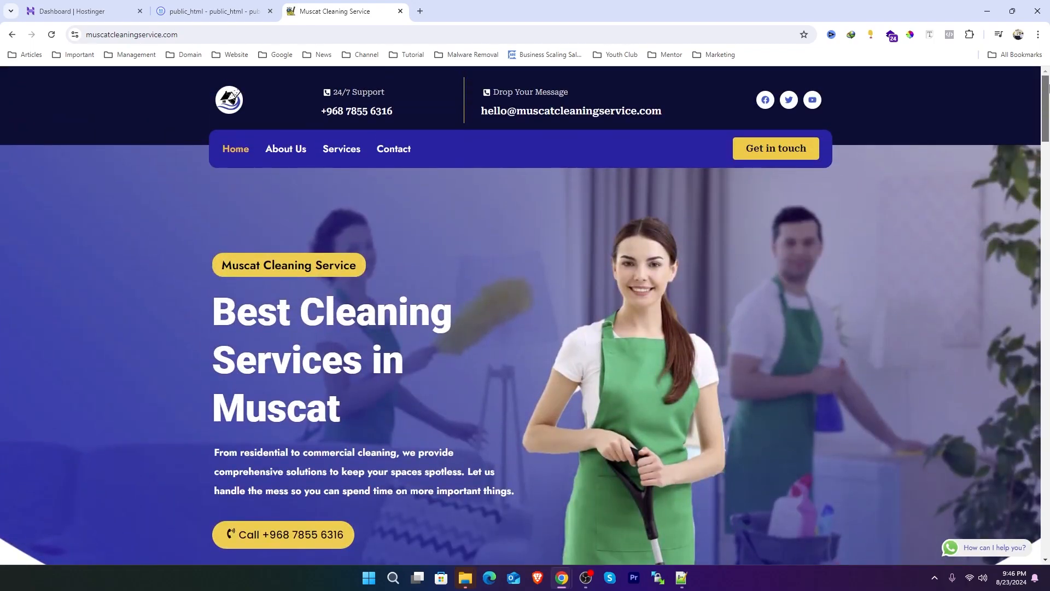
Step: Check that the About Us page loads correctly
{"action": "left_click", "coordinate": [286, 148]}
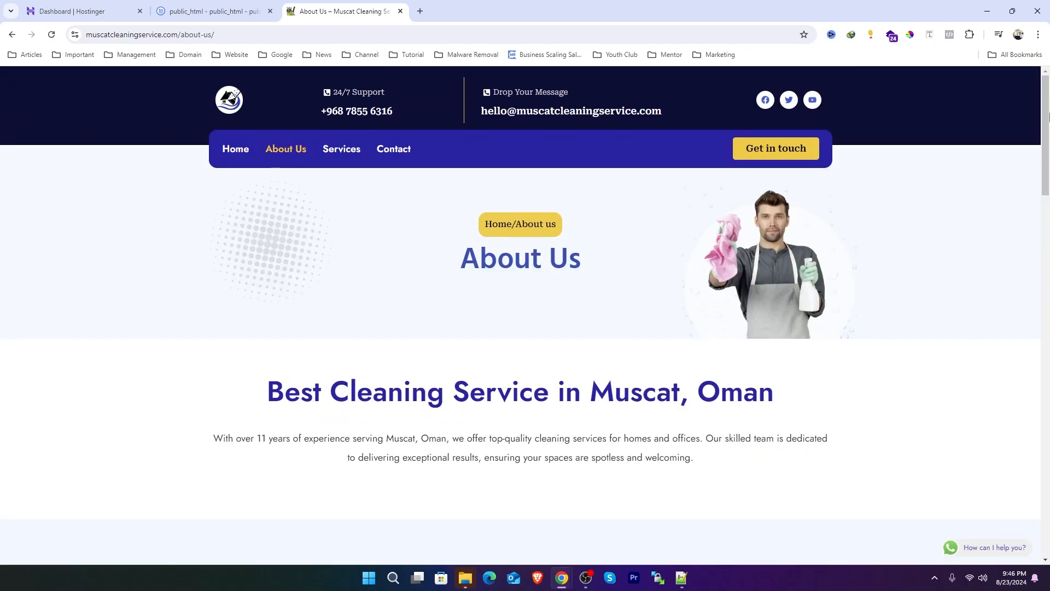
{"action": "scroll", "scroll_direction": "down", "scroll_amount": 3}
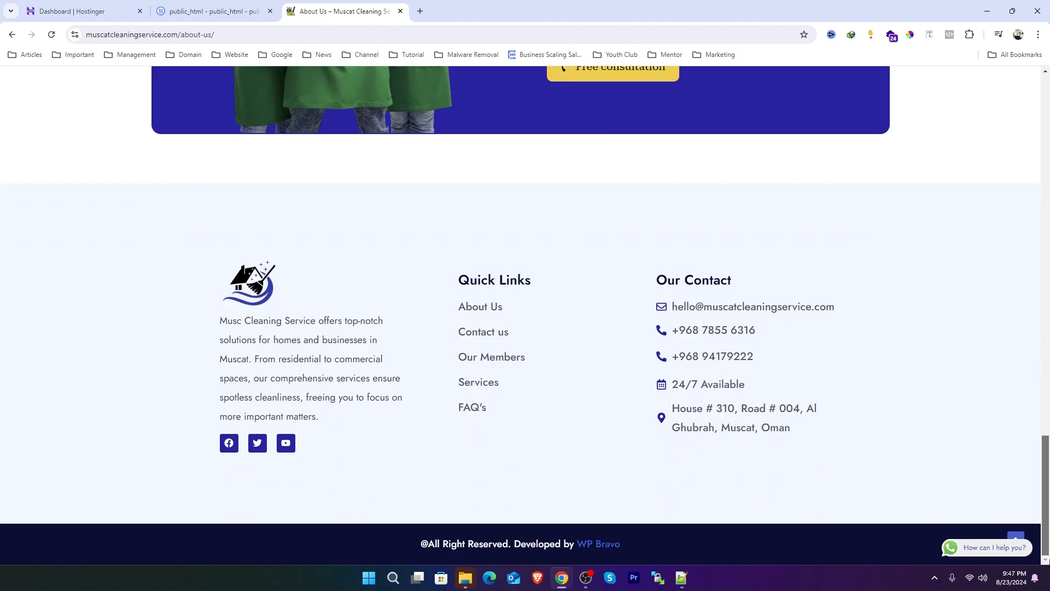
{"action": "scroll", "scroll_direction": "up", "scroll_amount": 3}
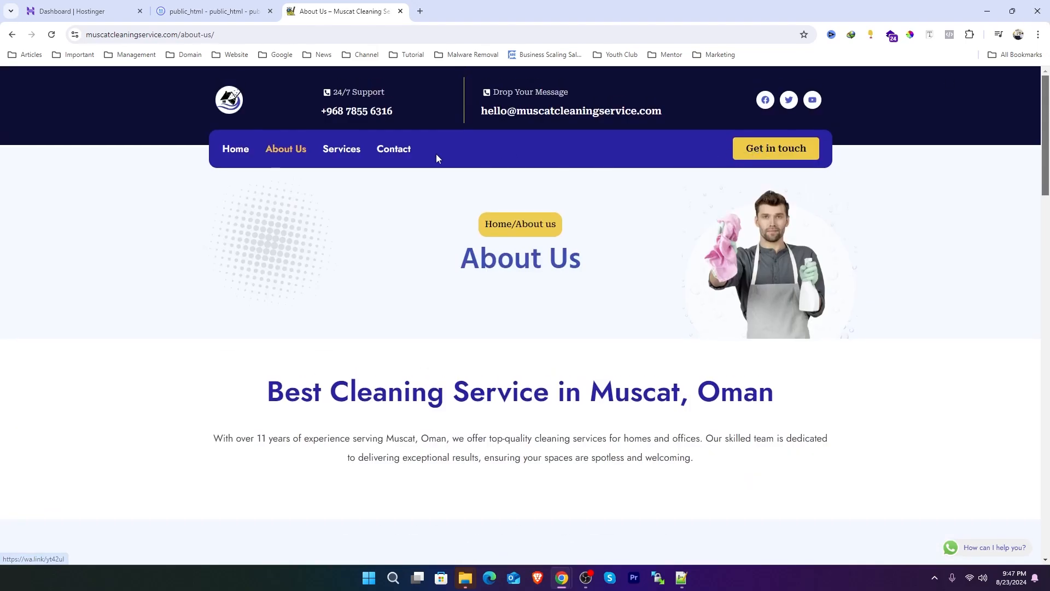
Step: Back in File Manager, select the leftover wp.zip archive and move to a new tab
{"action": "left_click", "coordinate": [213, 11]}
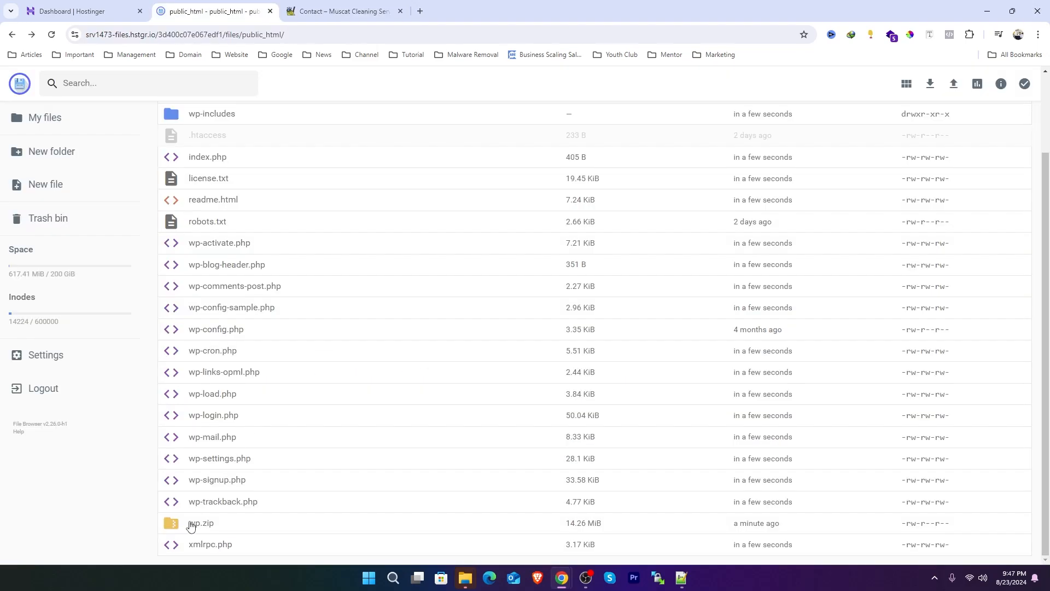
{"action": "left_click", "coordinate": [199, 522]}
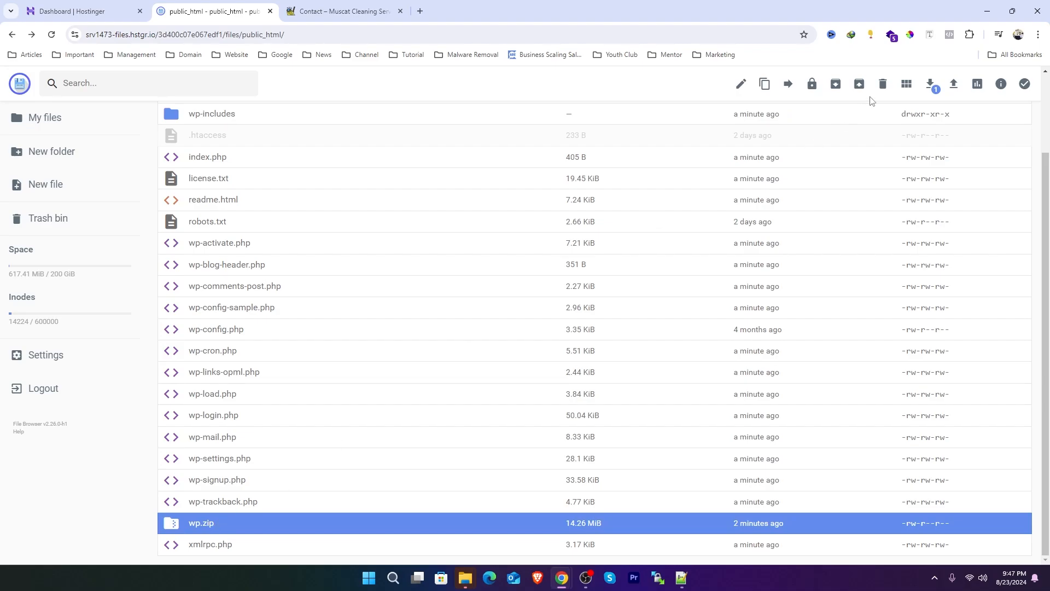
{"action": "left_click", "coordinate": [341, 11]}
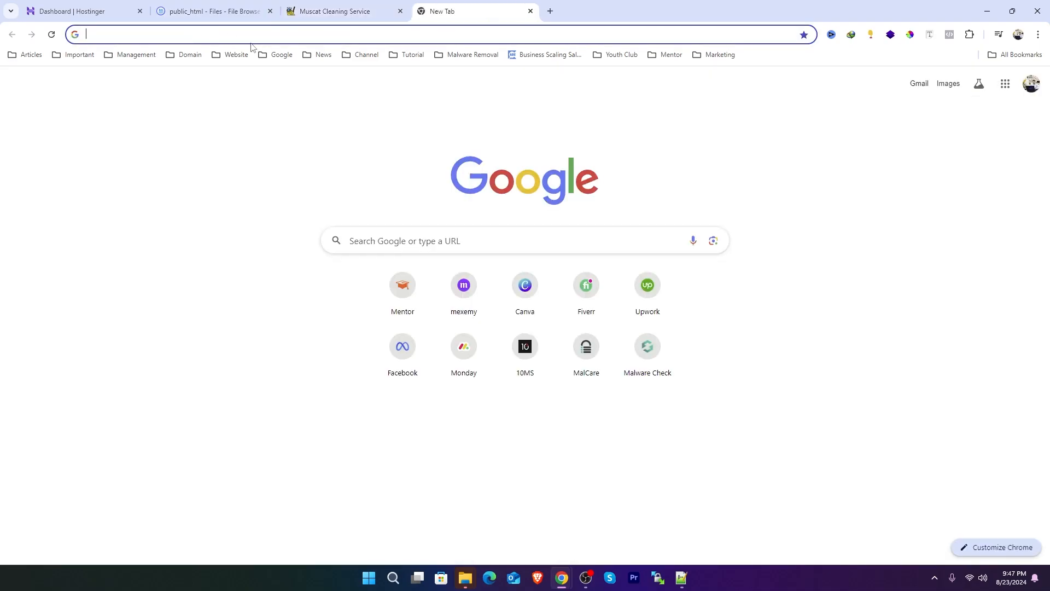
Step: Go to muscatcleaningservice.com/wp-admin Updates and update all six outdated plugins
{"action": "type", "text": "muscatcleaningservice.com/wp-admin/"}
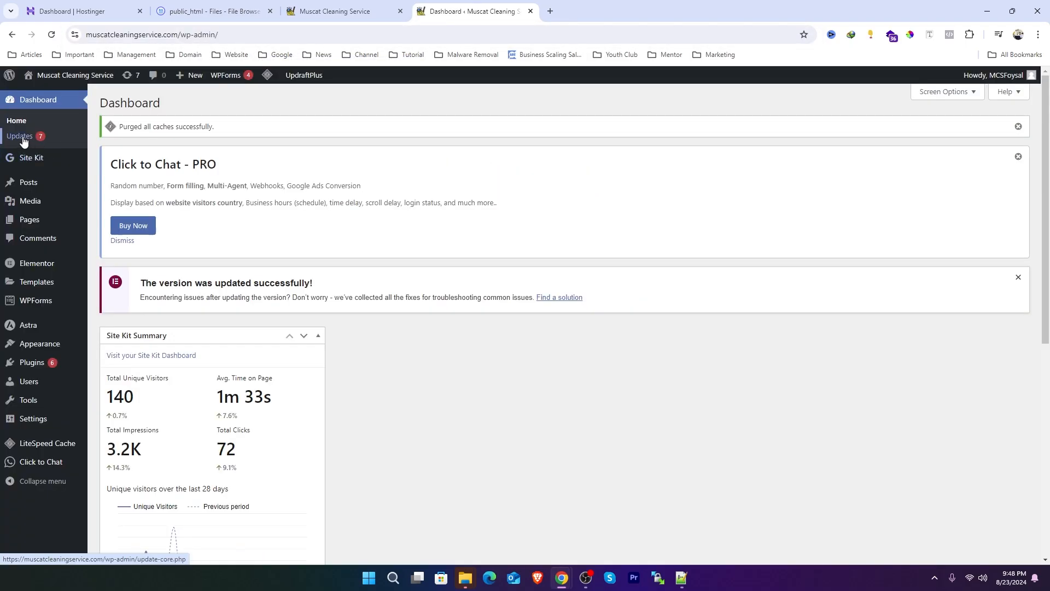
{"action": "left_click", "coordinate": [20, 137]}
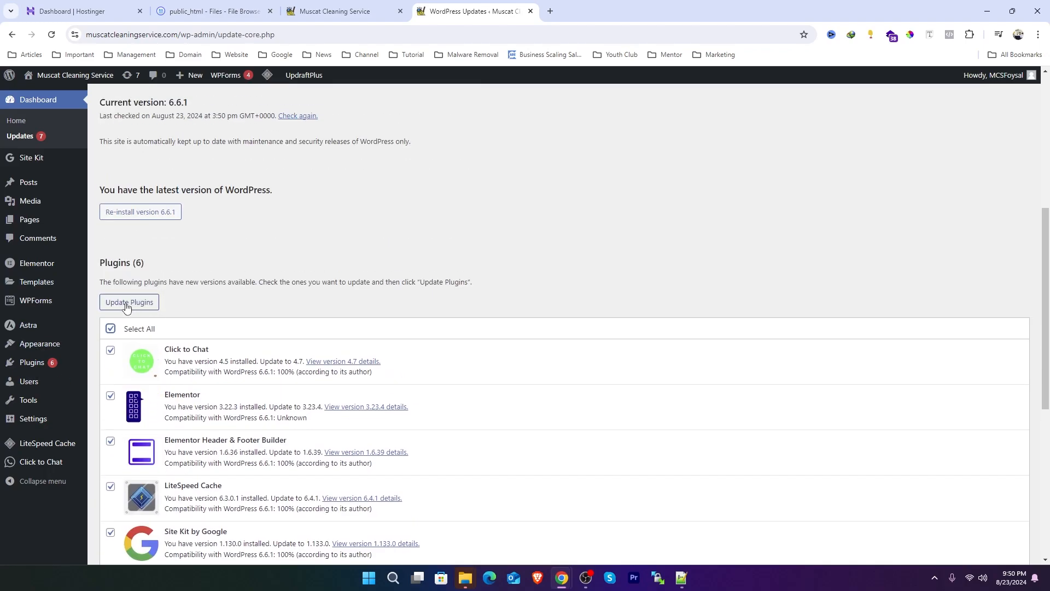
{"action": "left_click", "coordinate": [128, 306]}
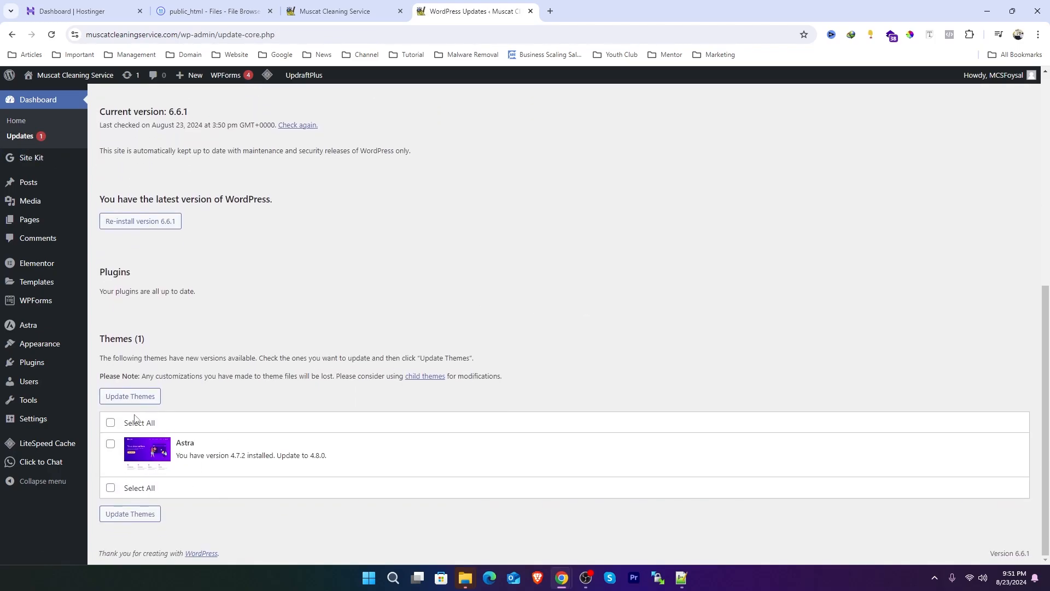
Step: Update the Astra theme and confirm the live site still loads
{"action": "left_click", "coordinate": [110, 422]}
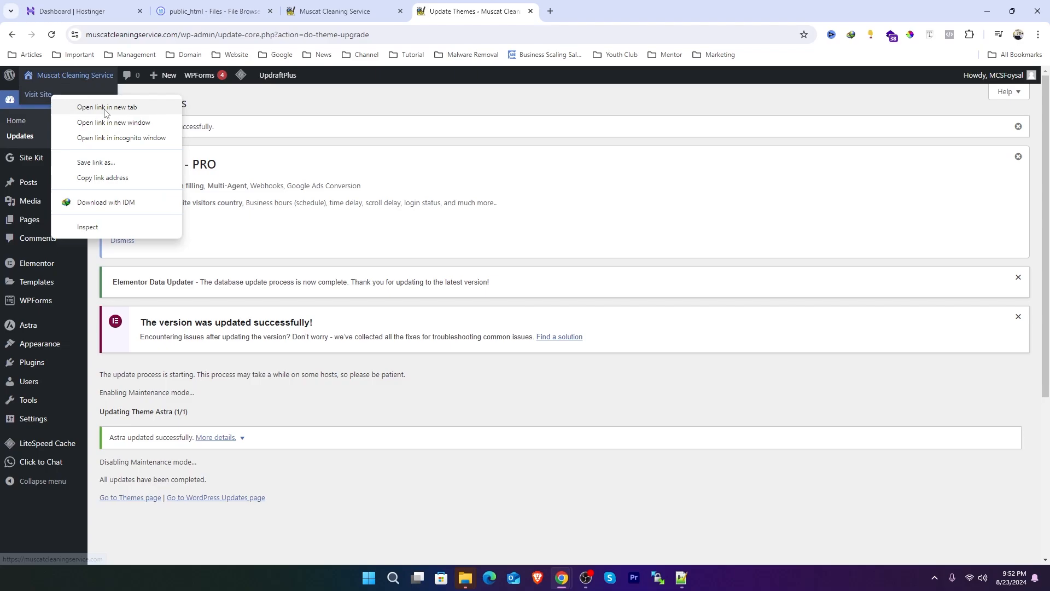
{"action": "left_click", "coordinate": [108, 108]}
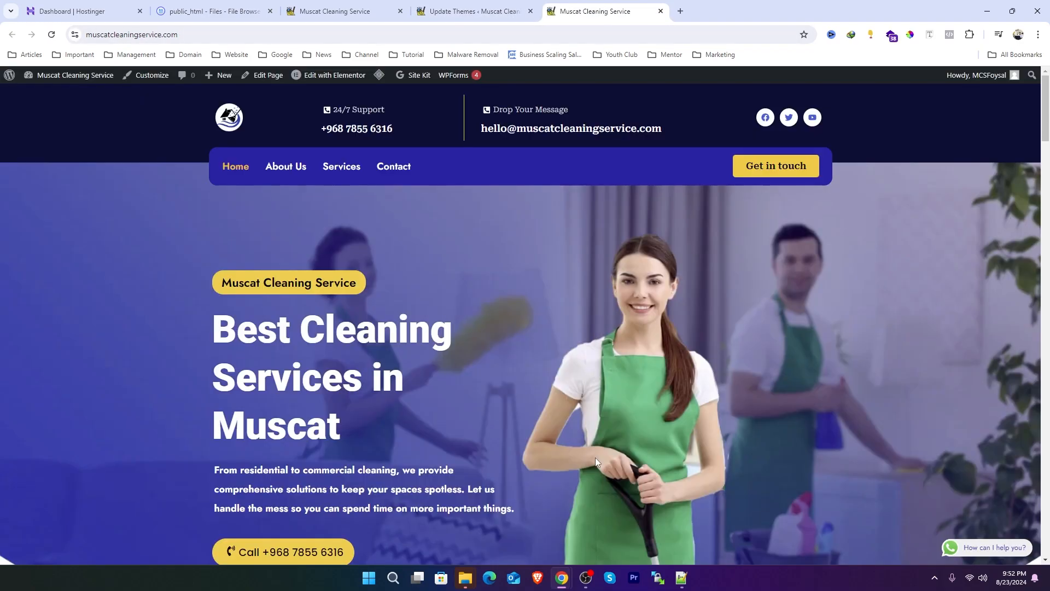
{"action": "left_click", "coordinate": [472, 12]}
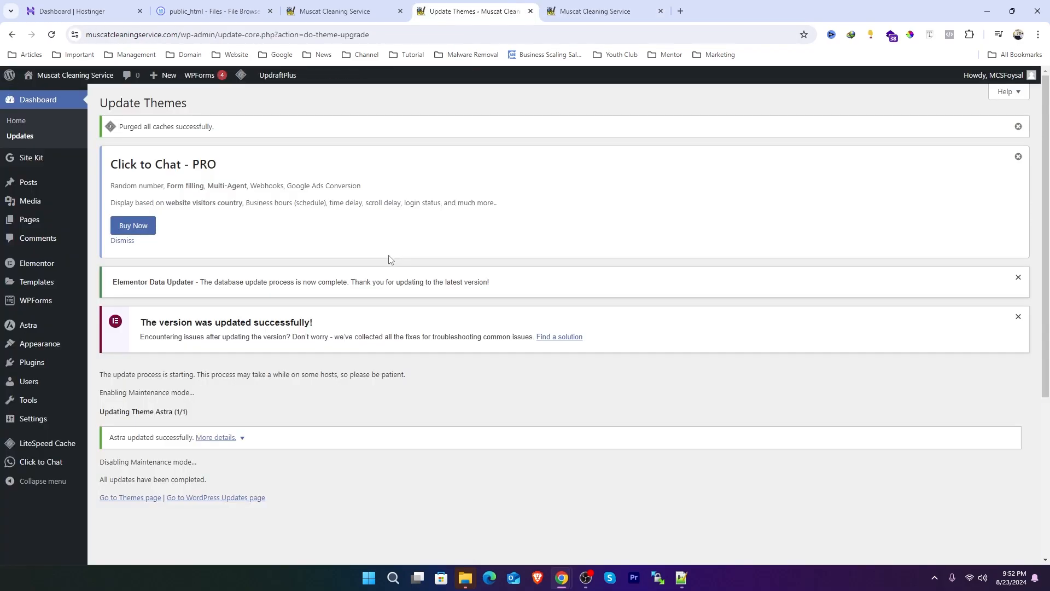